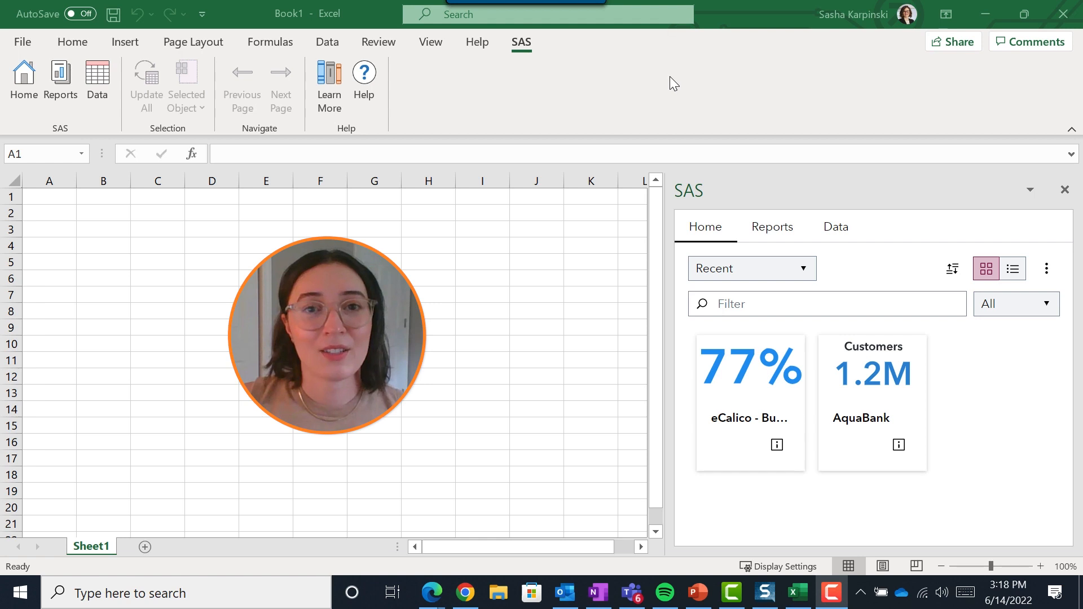
mouse_move(217, 91)
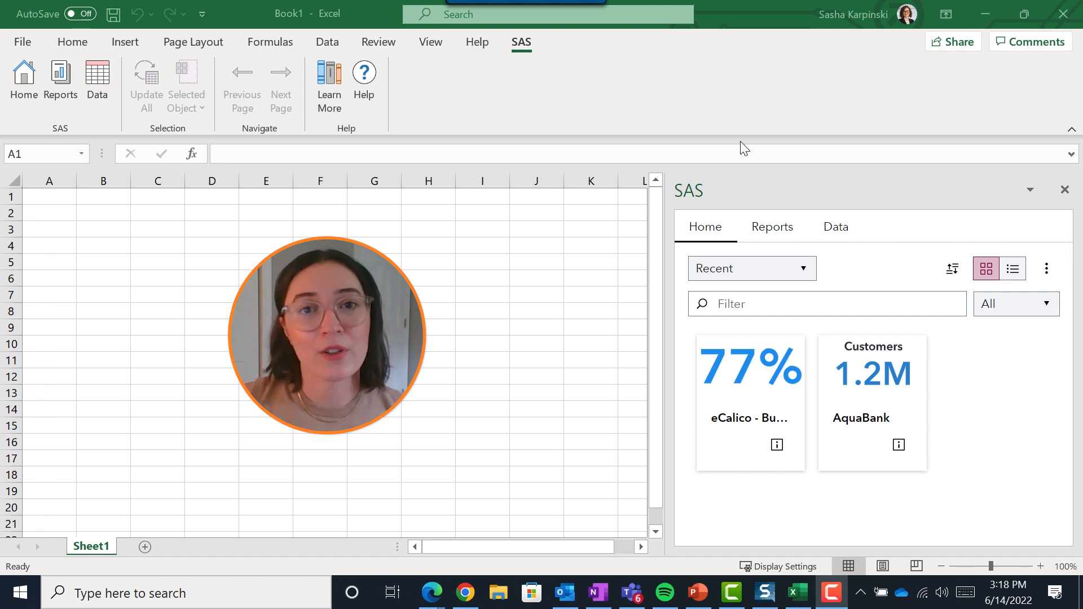
mouse_move(751, 146)
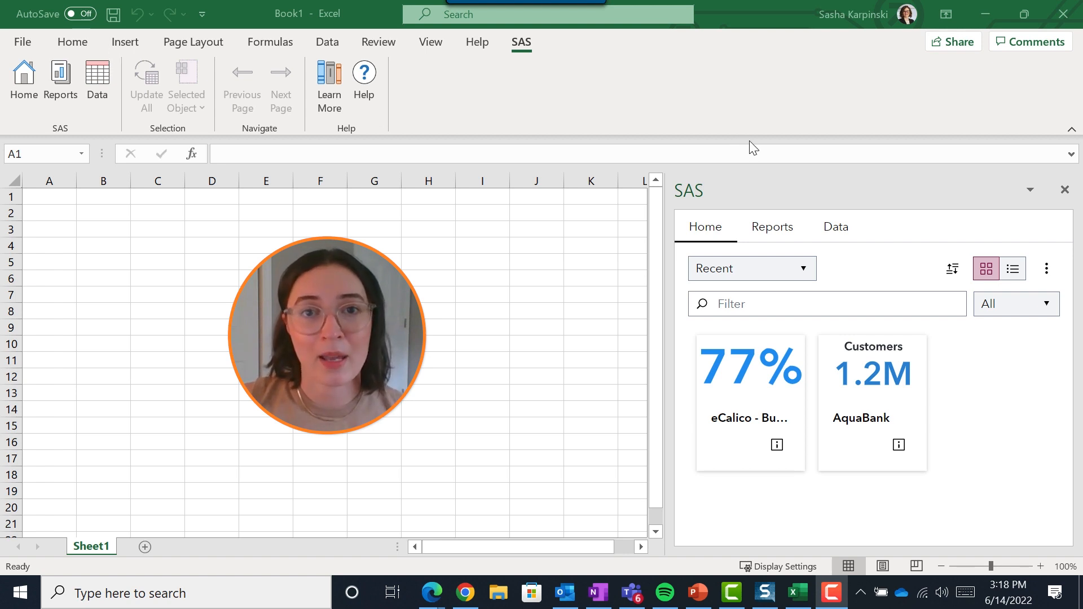
mouse_move(836, 227)
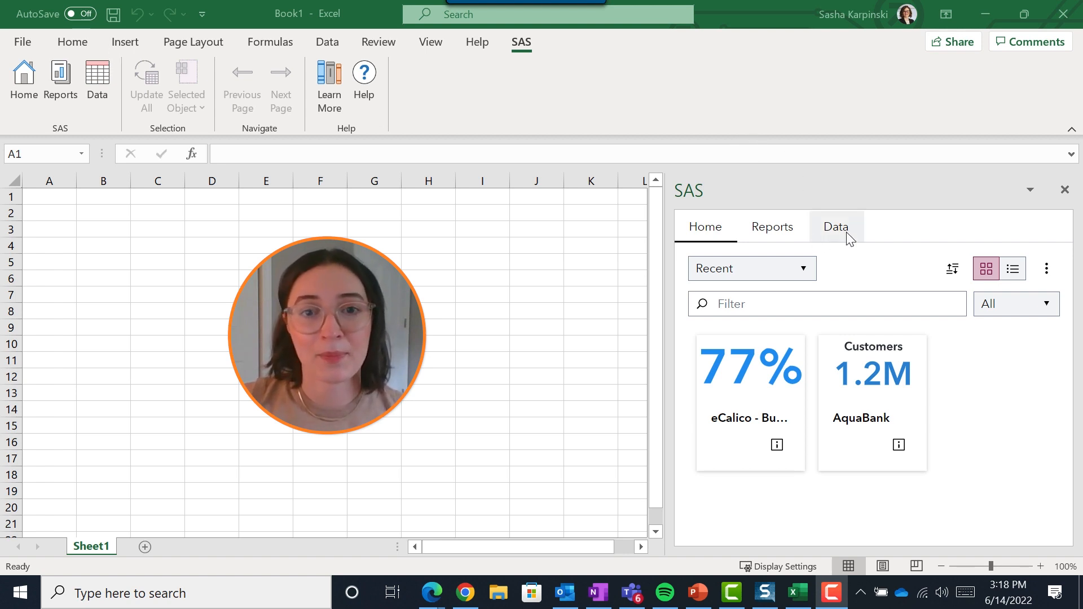
Show the SAS pane's Data section listing the cataloged tables
click(834, 226)
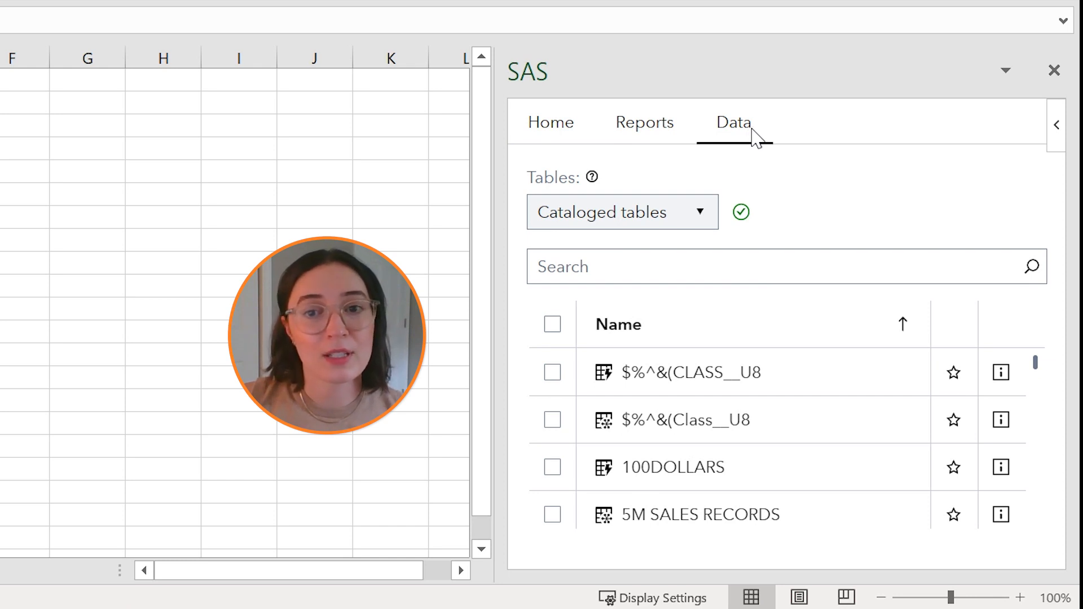
mouse_move(708, 234)
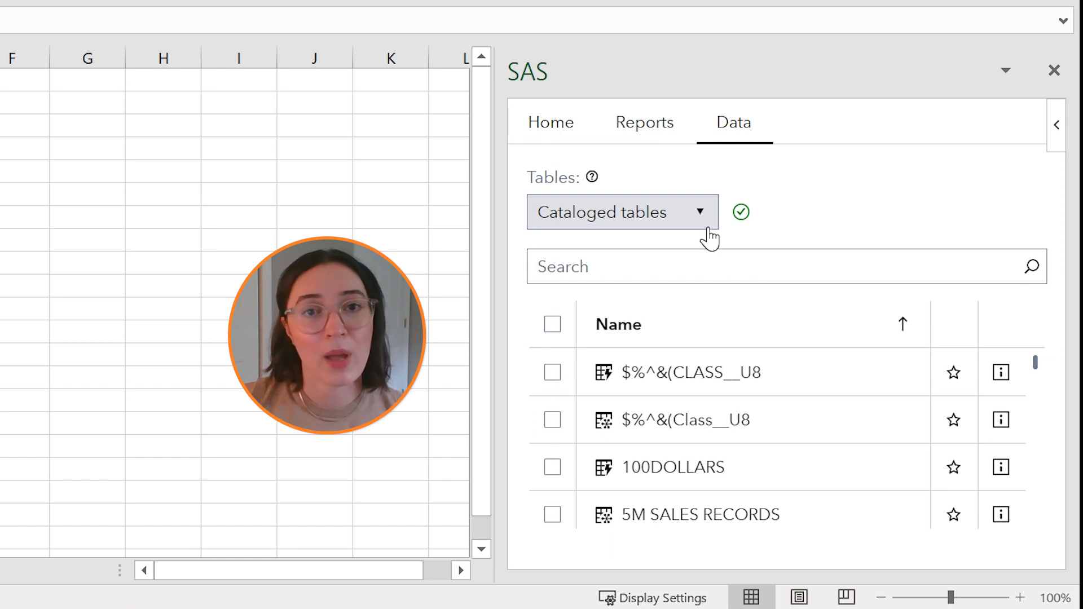
mouse_move(714, 235)
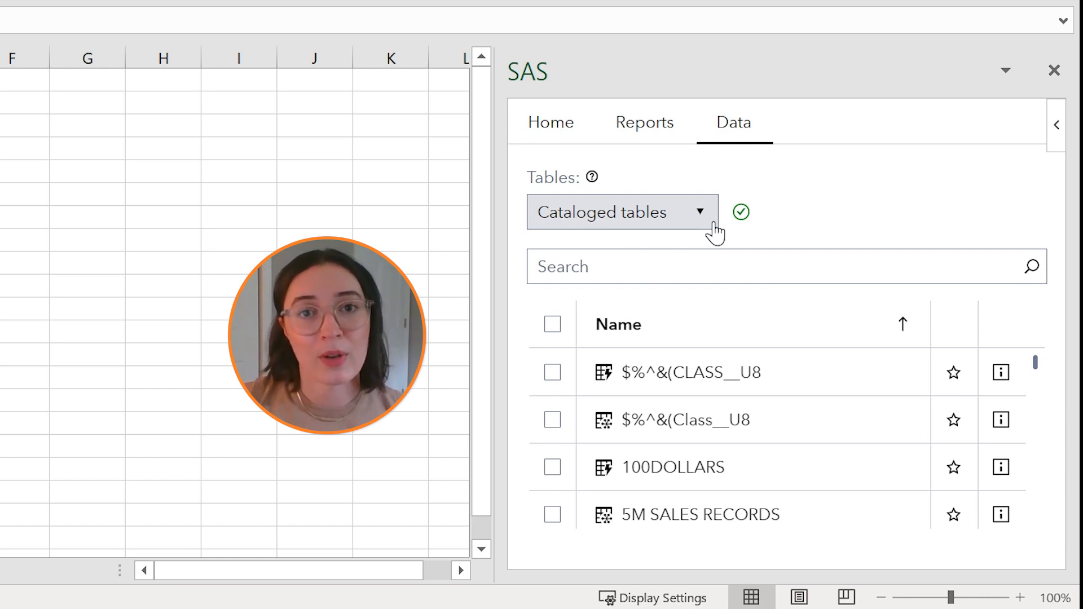
mouse_move(731, 227)
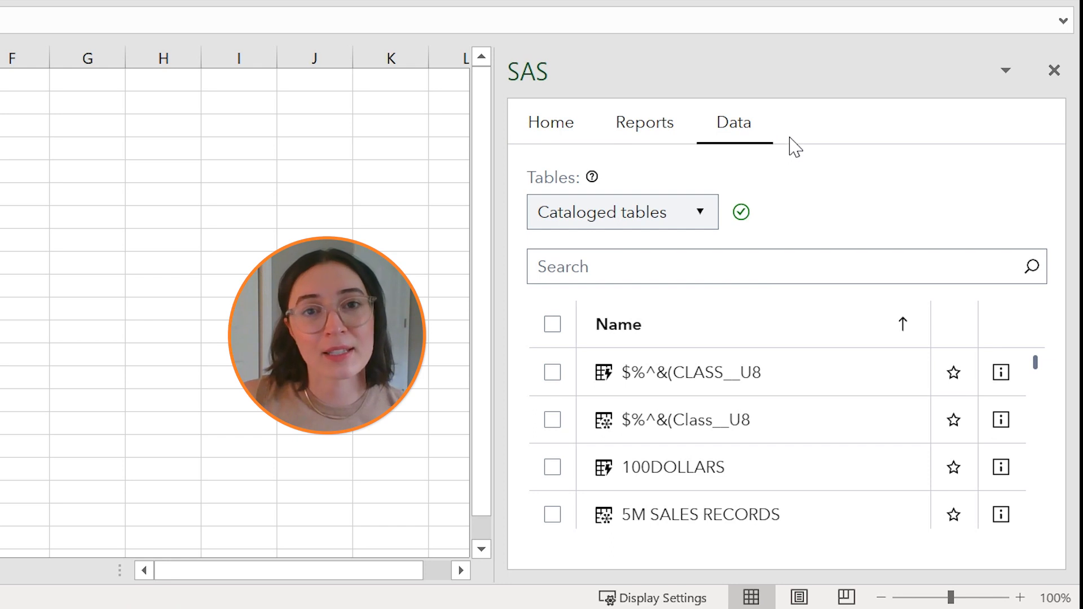
mouse_move(684, 212)
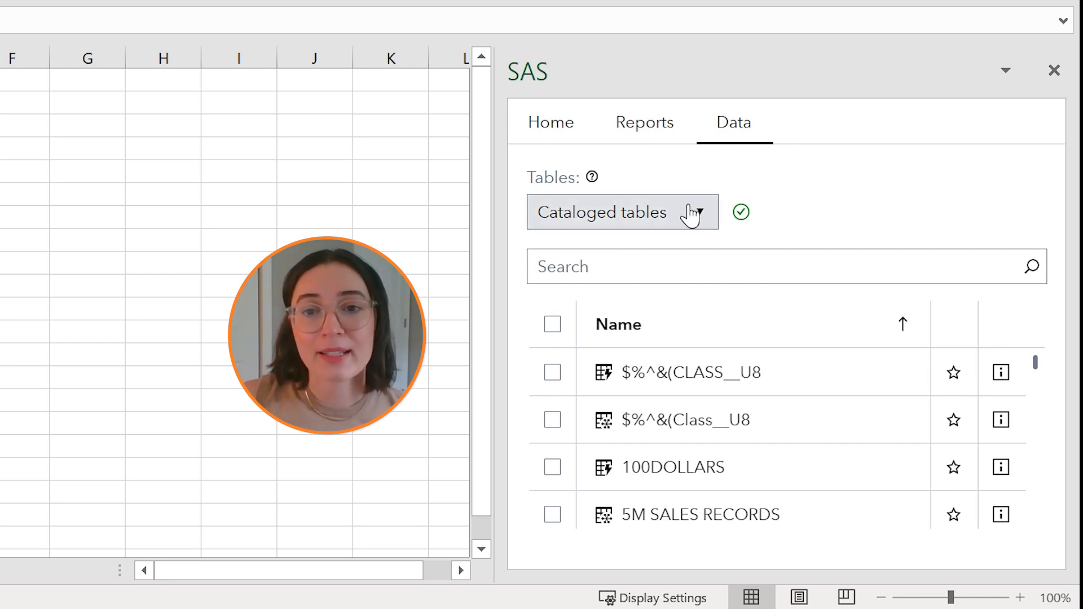
Browse All tables under cas-shared-default's Public library and select END_WAVE_SALES_DETAILV3
click(622, 212)
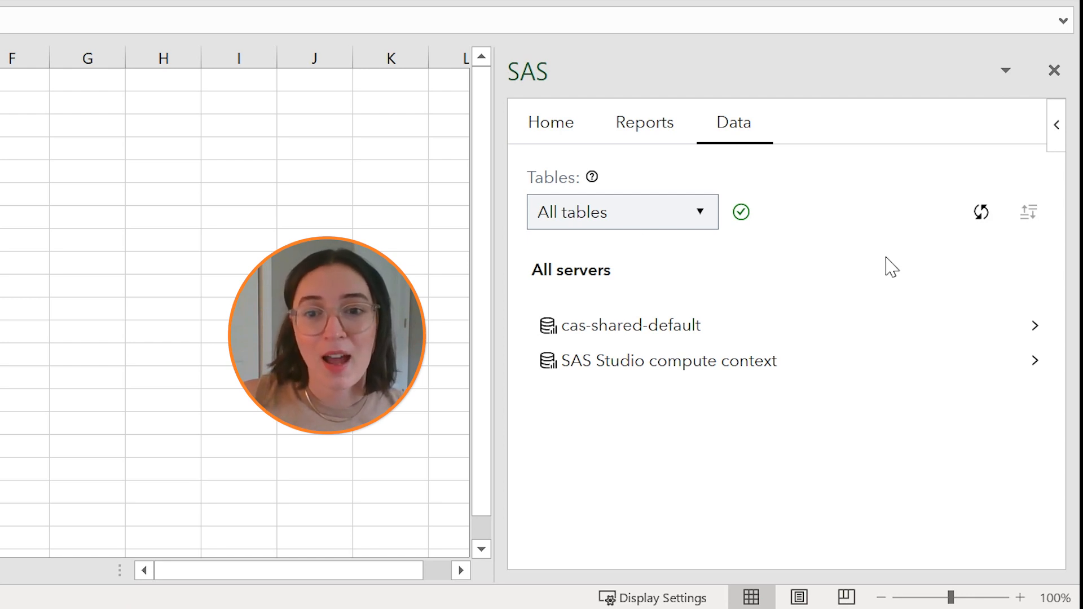
click(629, 325)
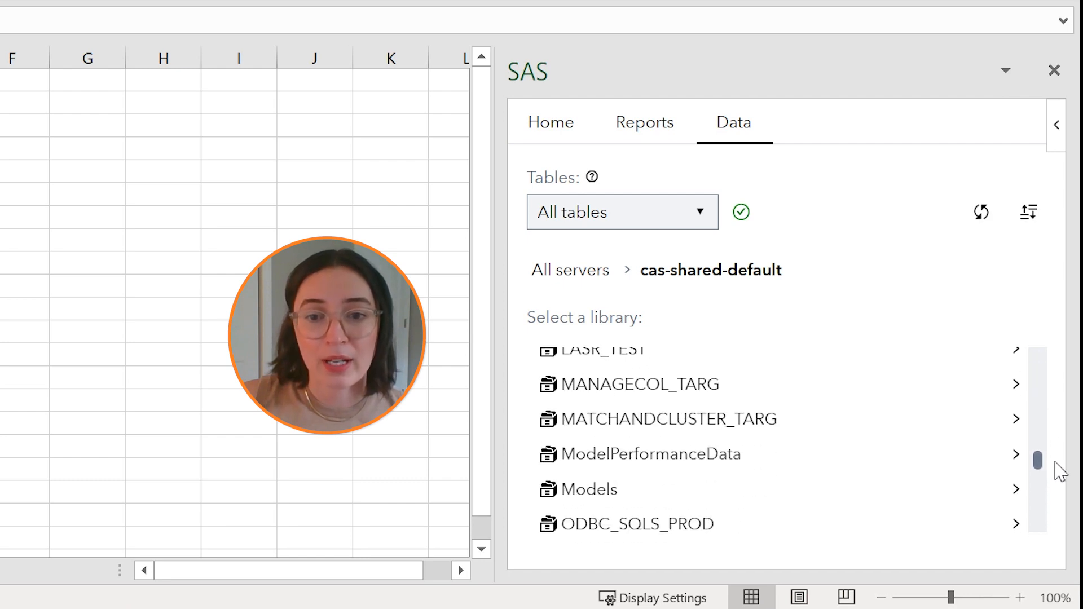
scroll(down, 3)
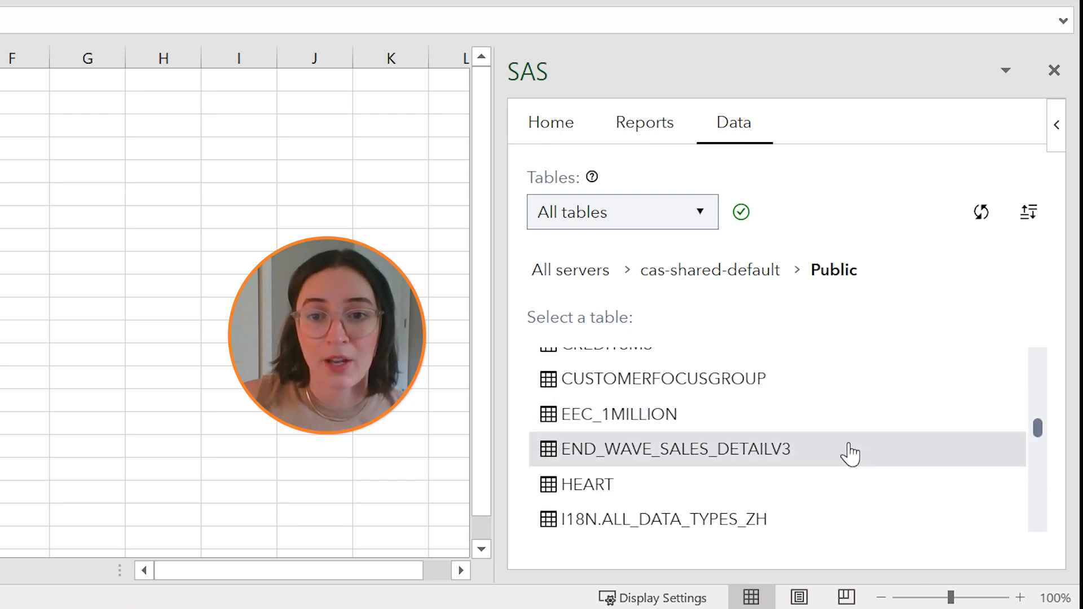
click(676, 449)
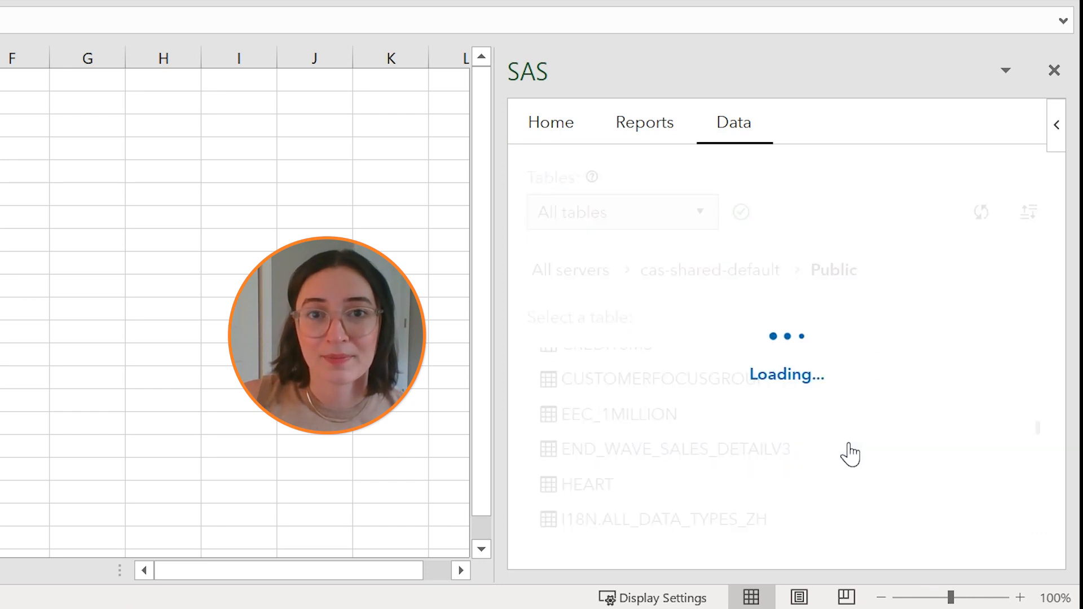
Keep END_WAVE_SALES_DETAILV3 set to insert a 100-row subset of 1,190 starting at row 1
click(676, 449)
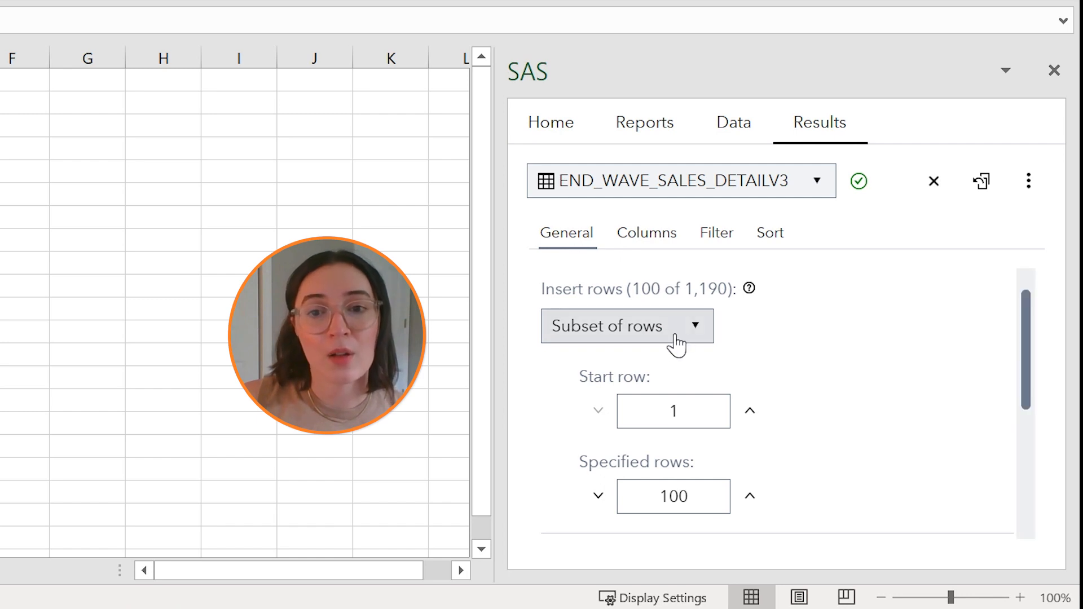
click(625, 324)
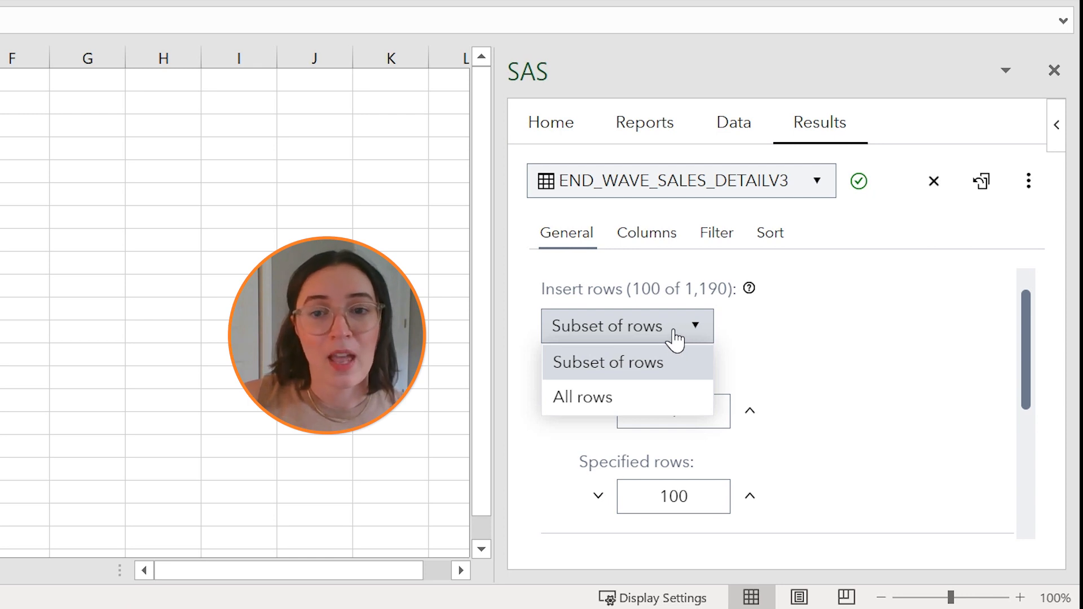
mouse_move(739, 374)
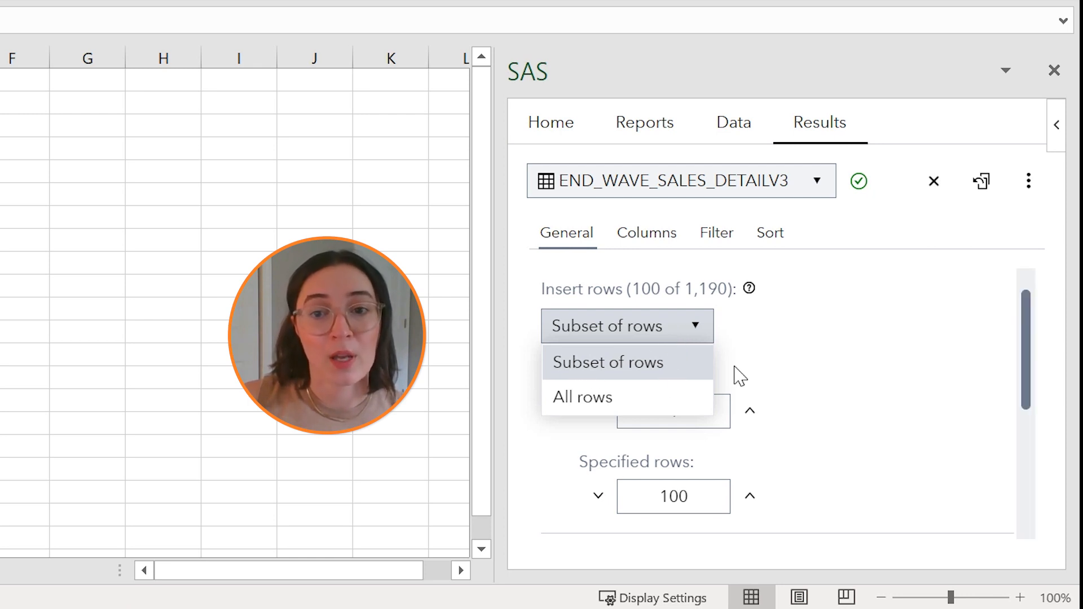
click(608, 362)
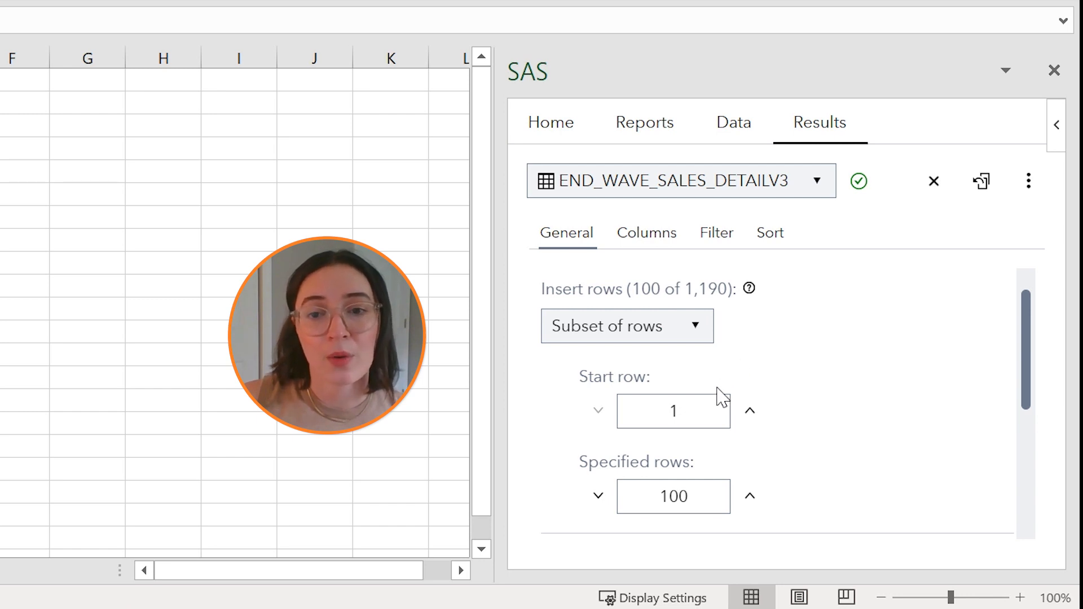
mouse_move(619, 368)
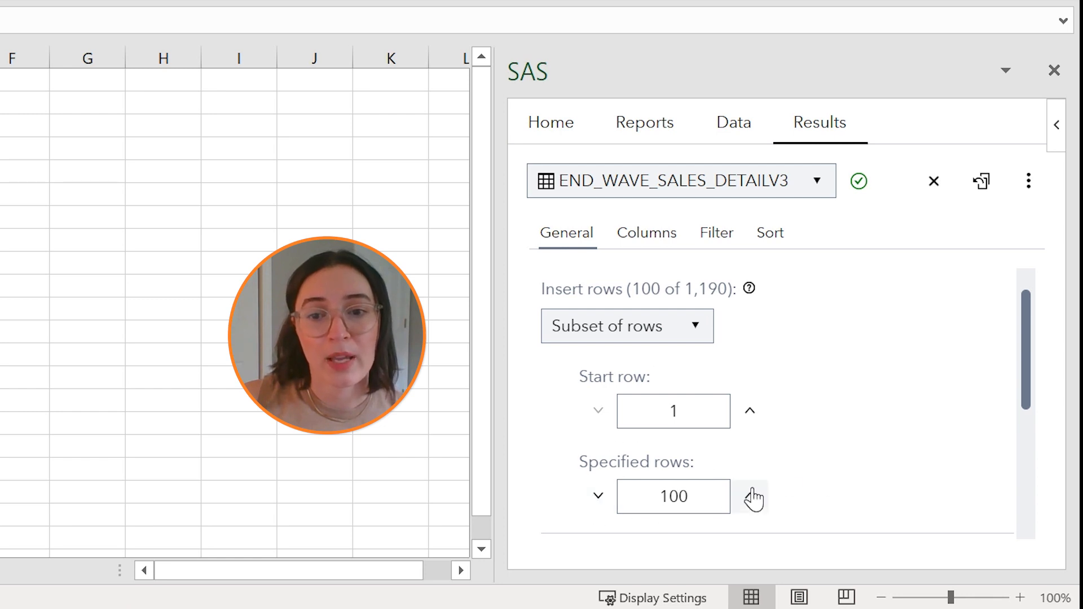
scroll(down, 3)
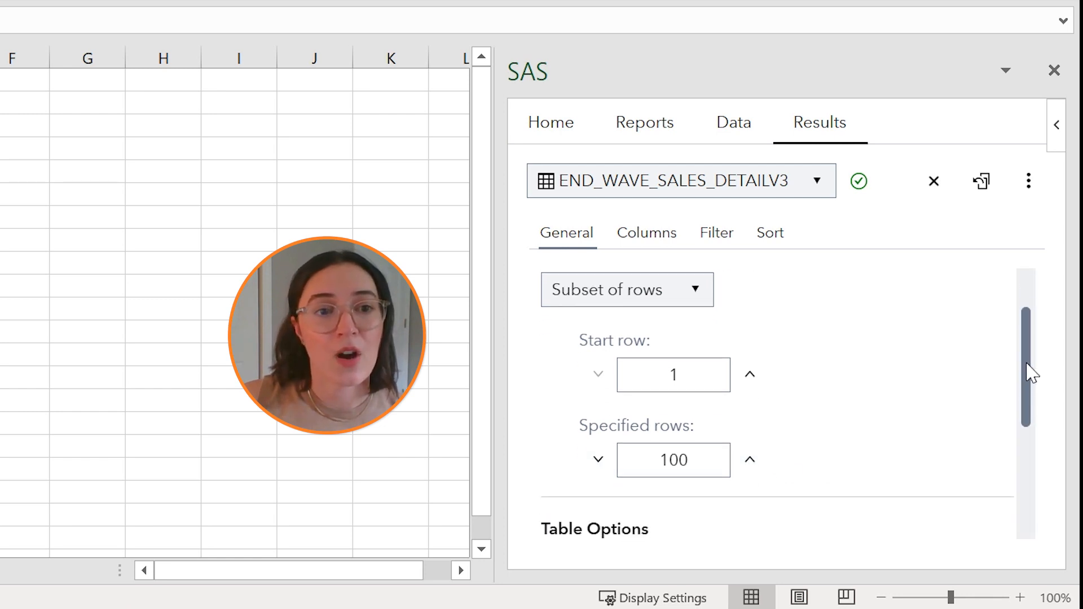
scroll(down, 3)
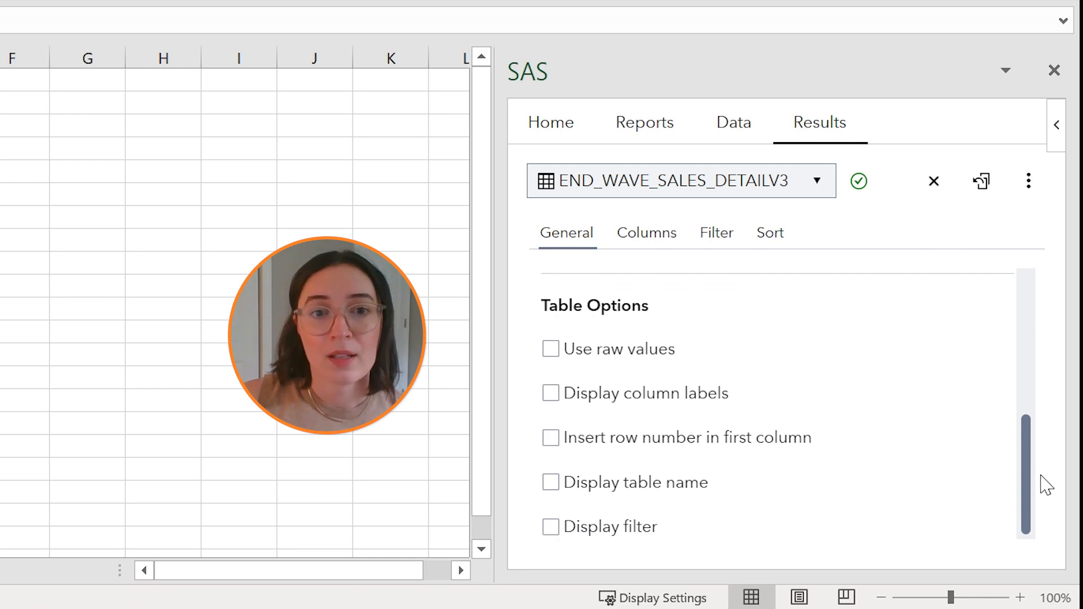
mouse_move(912, 420)
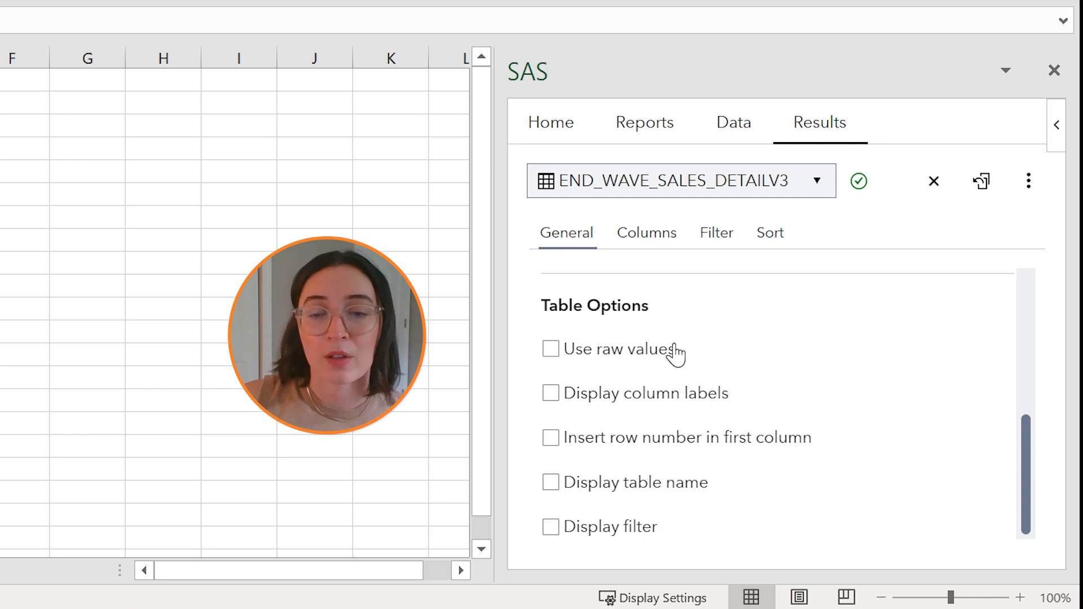
mouse_move(794, 397)
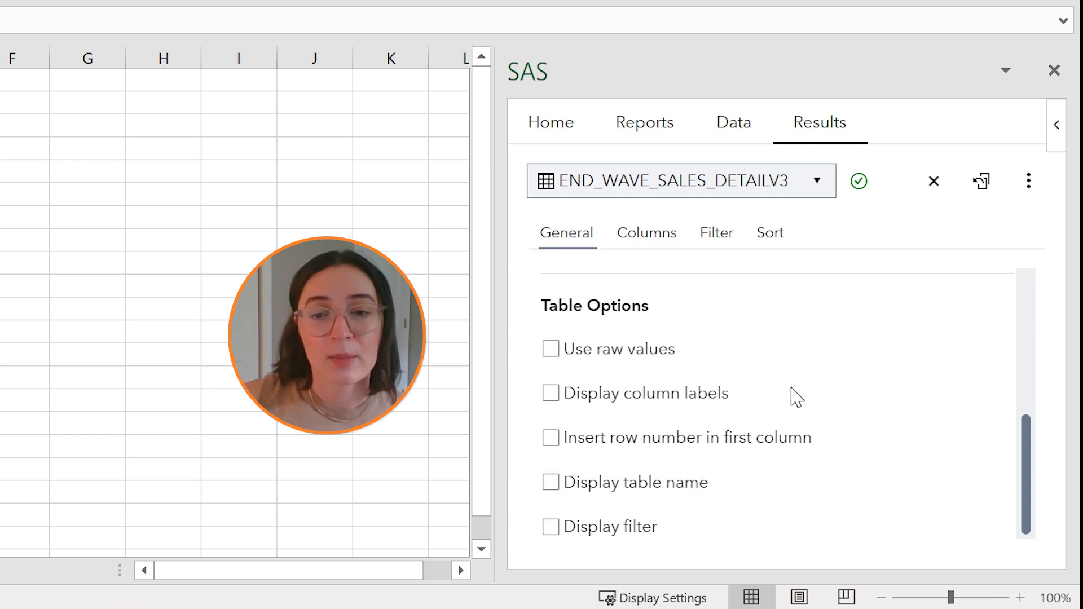
mouse_move(785, 402)
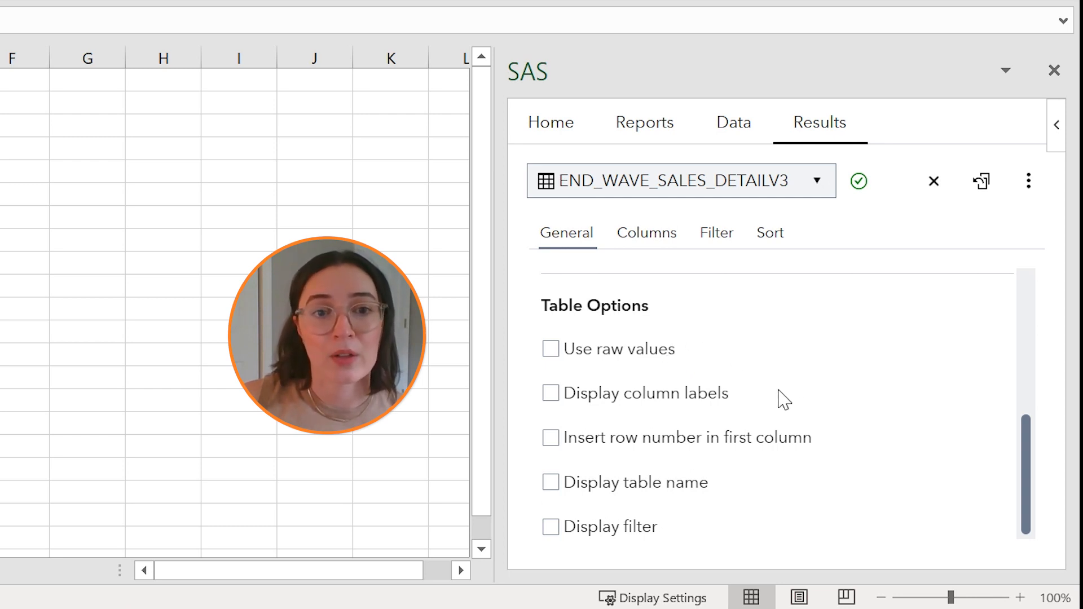
mouse_move(833, 435)
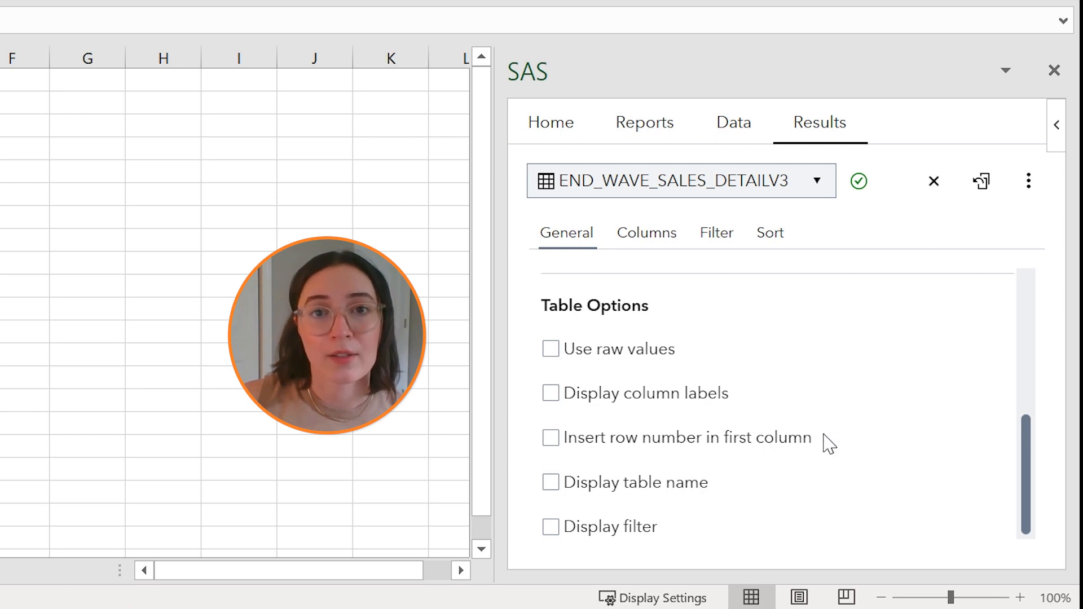
mouse_move(712, 491)
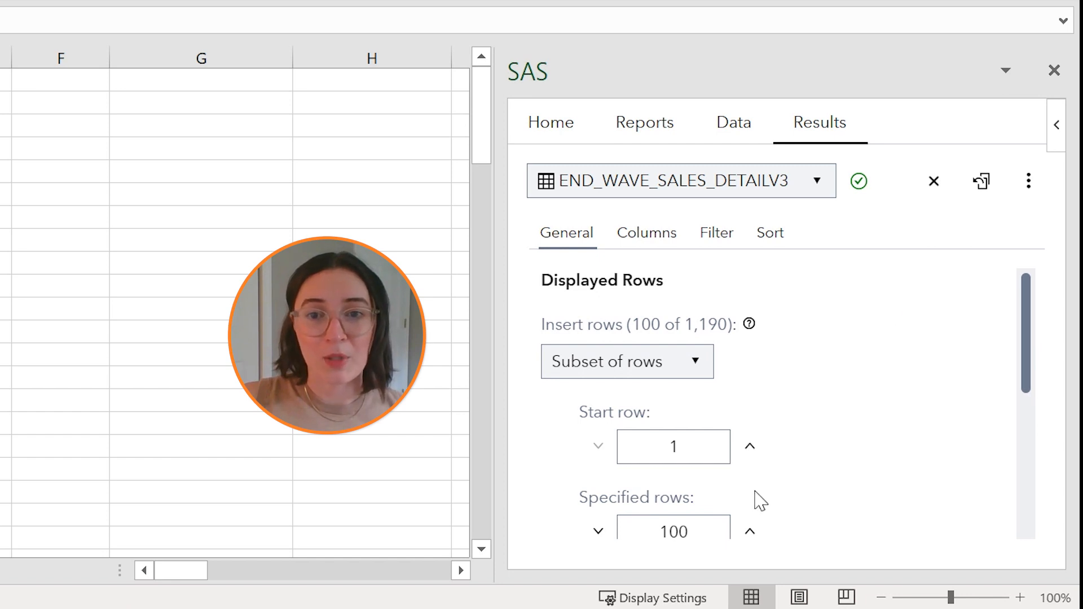
mouse_move(941, 293)
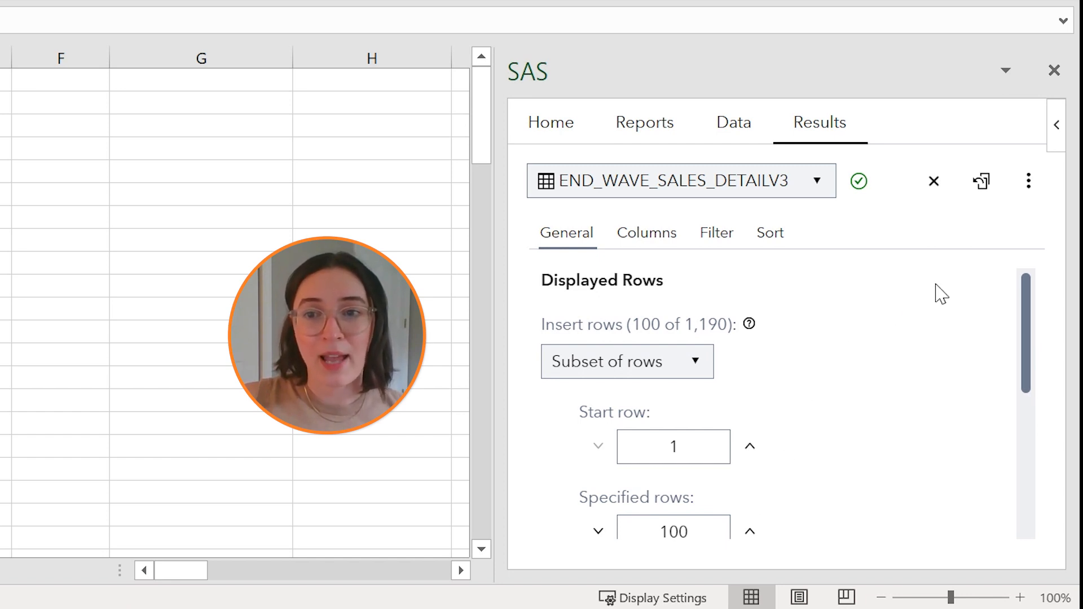
Insert the first 100 rows of END_WAVE_SALES_DETAILV3 into Sheet1 and review them
click(980, 180)
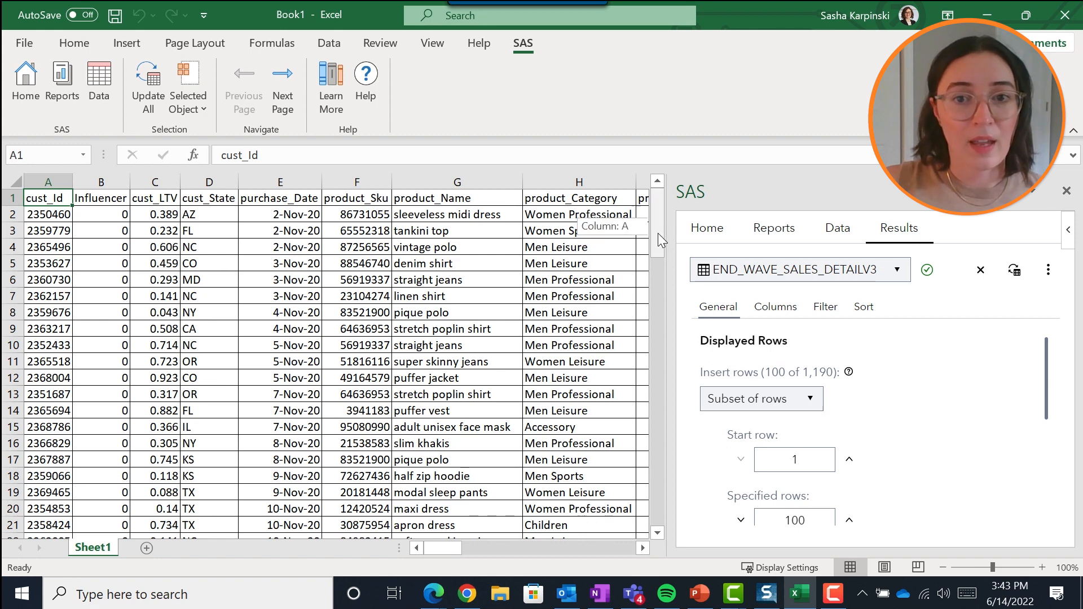
scroll(down, 3)
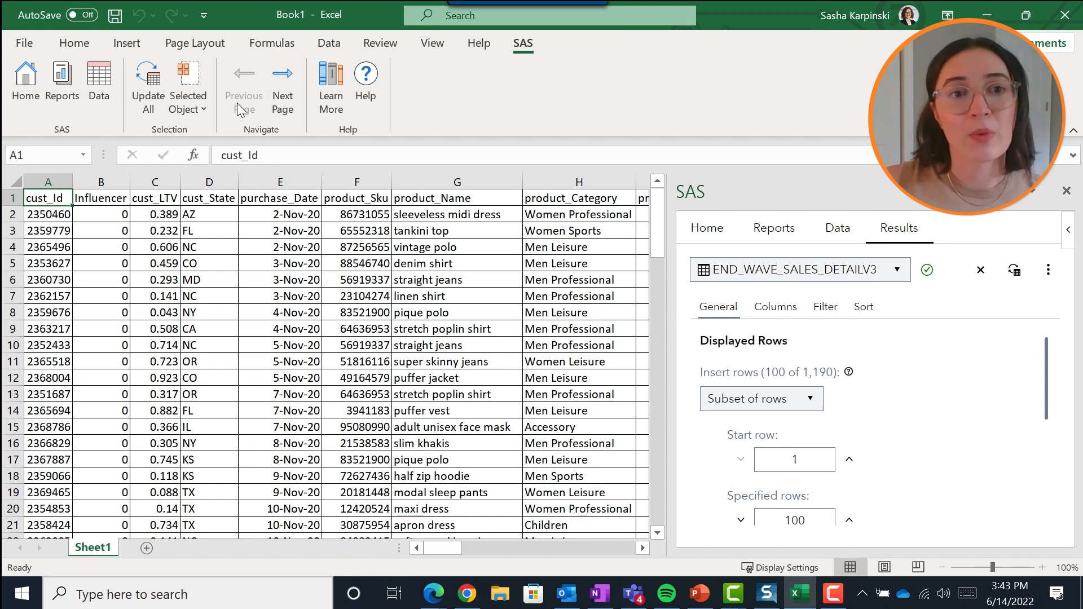
mouse_move(282, 82)
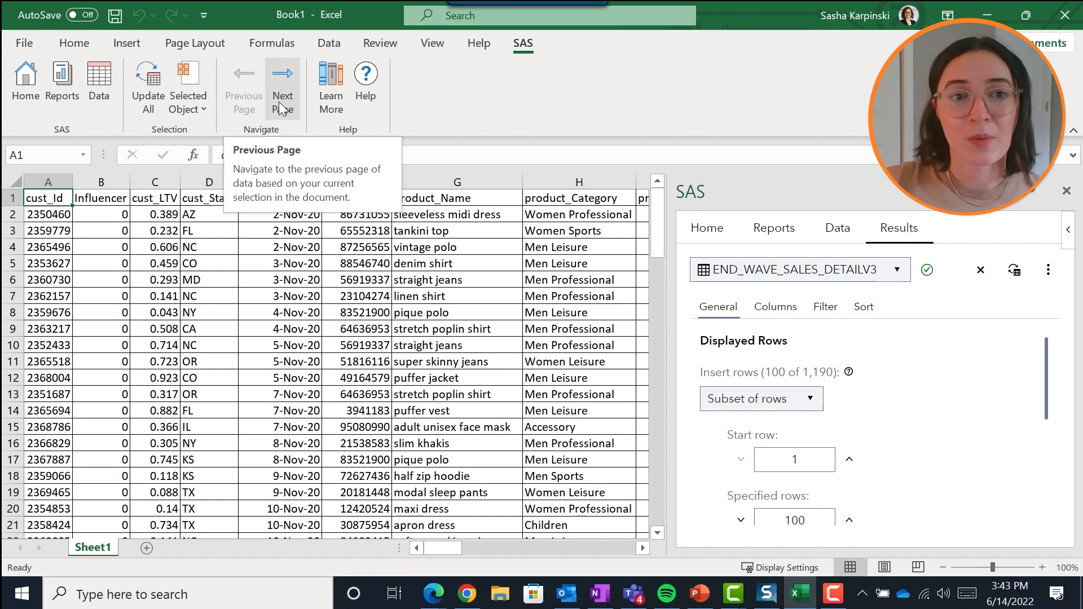
mouse_move(282, 86)
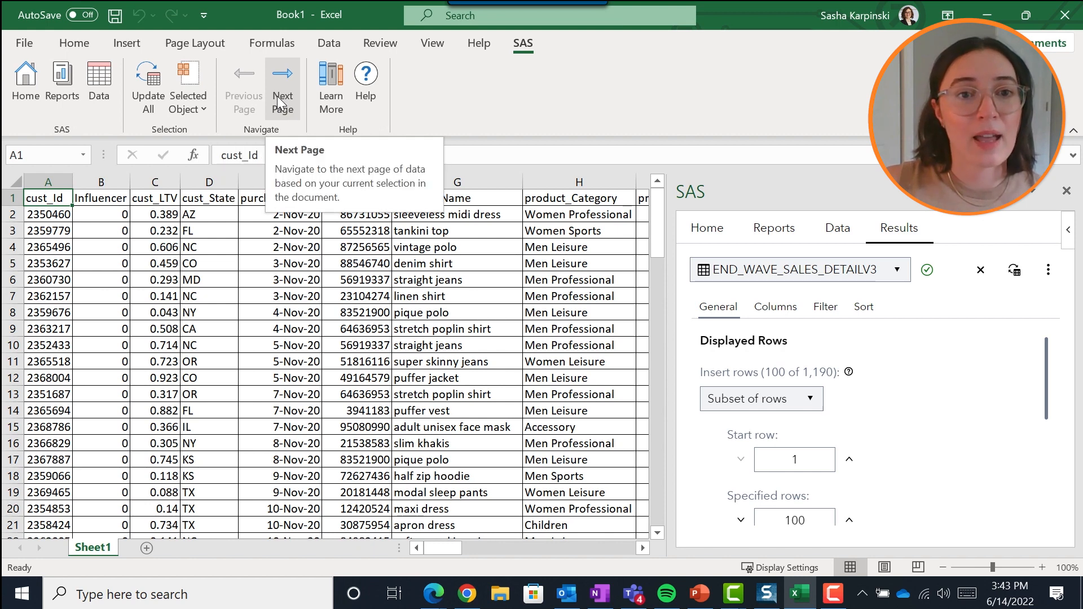
Load the next page, rows 101–200, into the sheet and scan through them
click(281, 88)
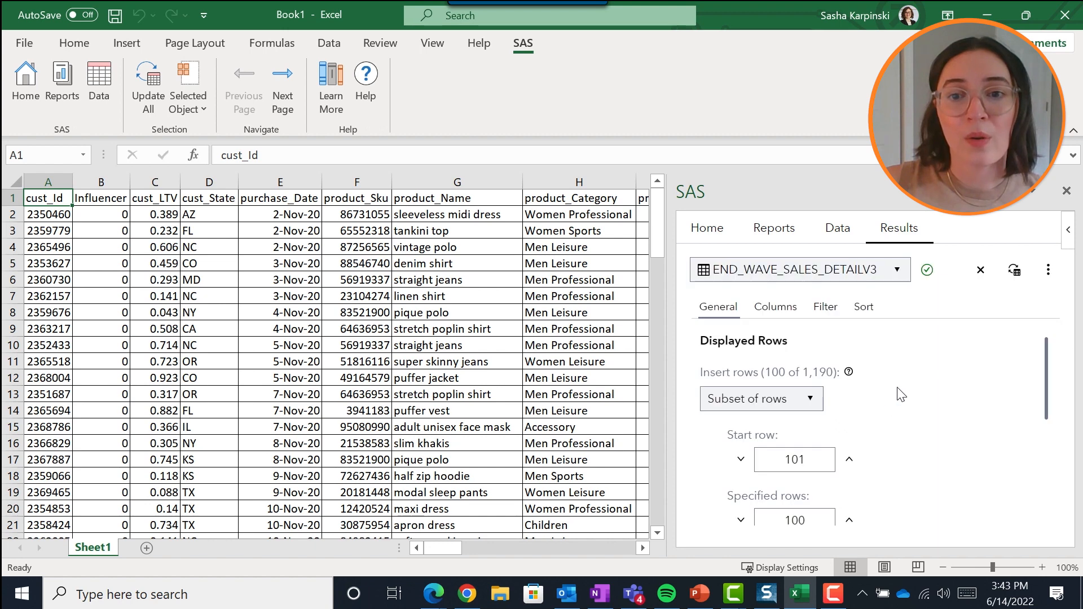
click(927, 269)
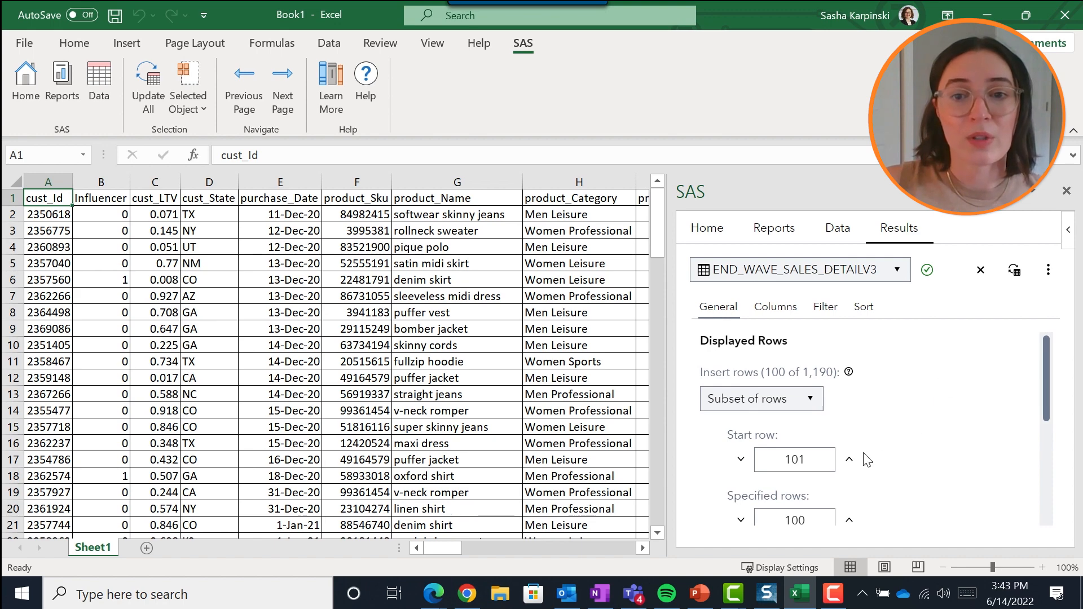
mouse_move(479, 345)
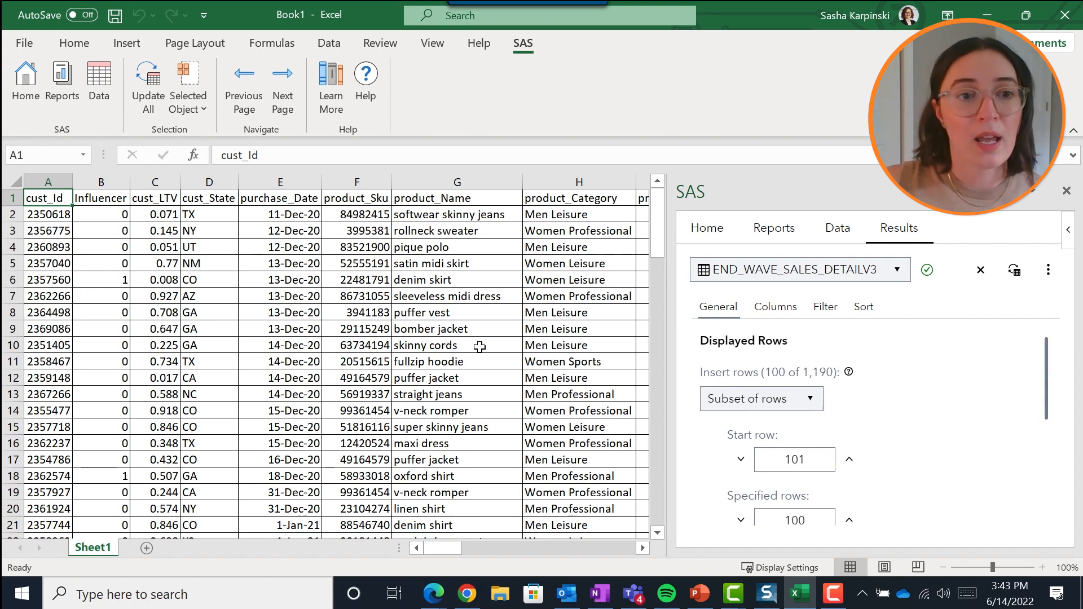
scroll(down, 3)
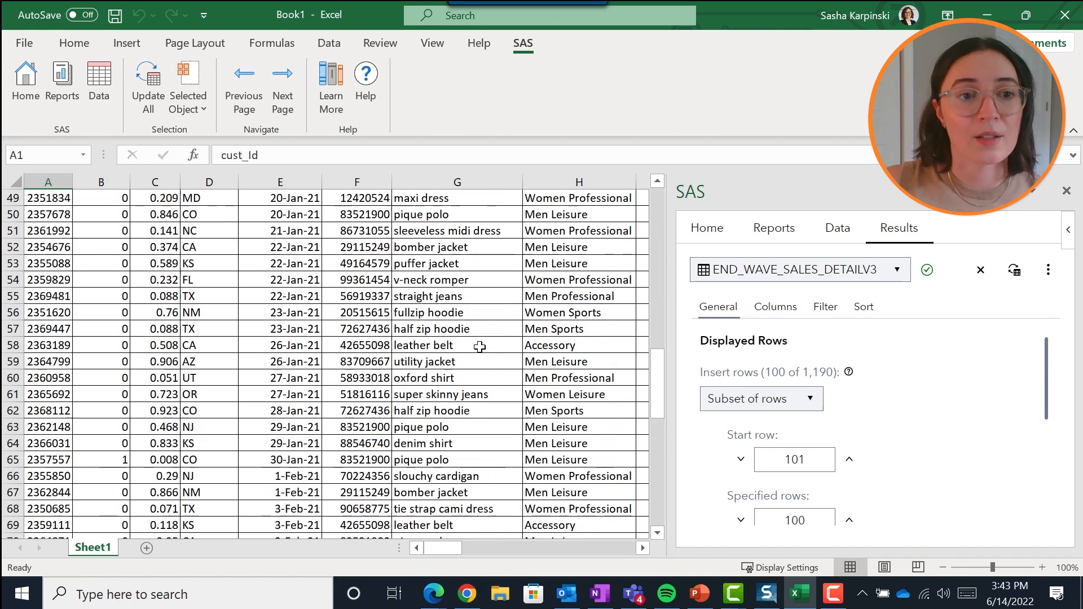
scroll(down, 3)
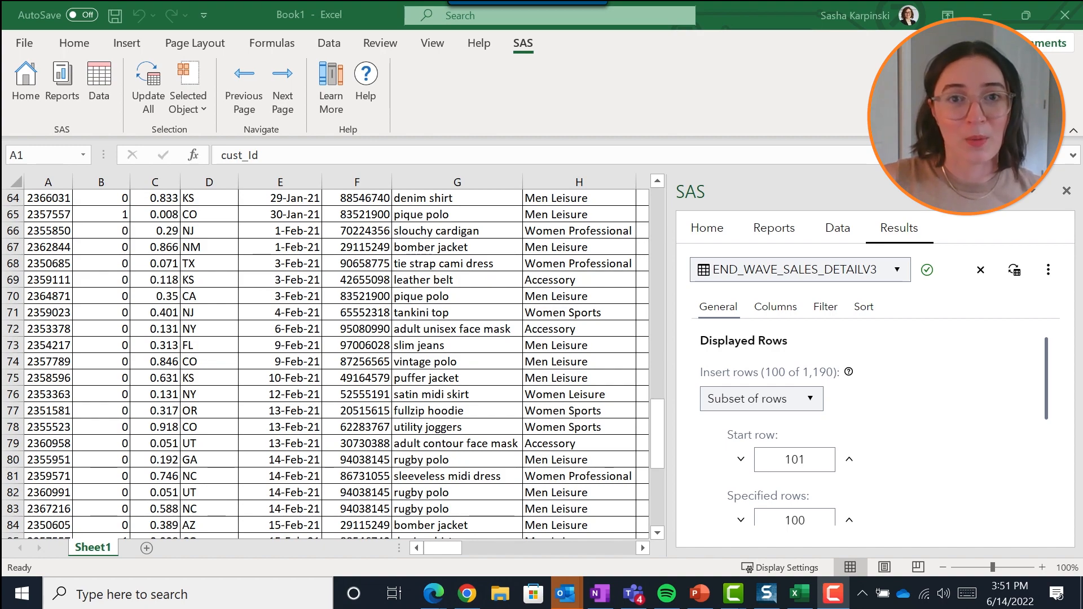
Exclude cust_Id, Influencer and cust_LTV, keeping 41 of 44 columns
click(774, 307)
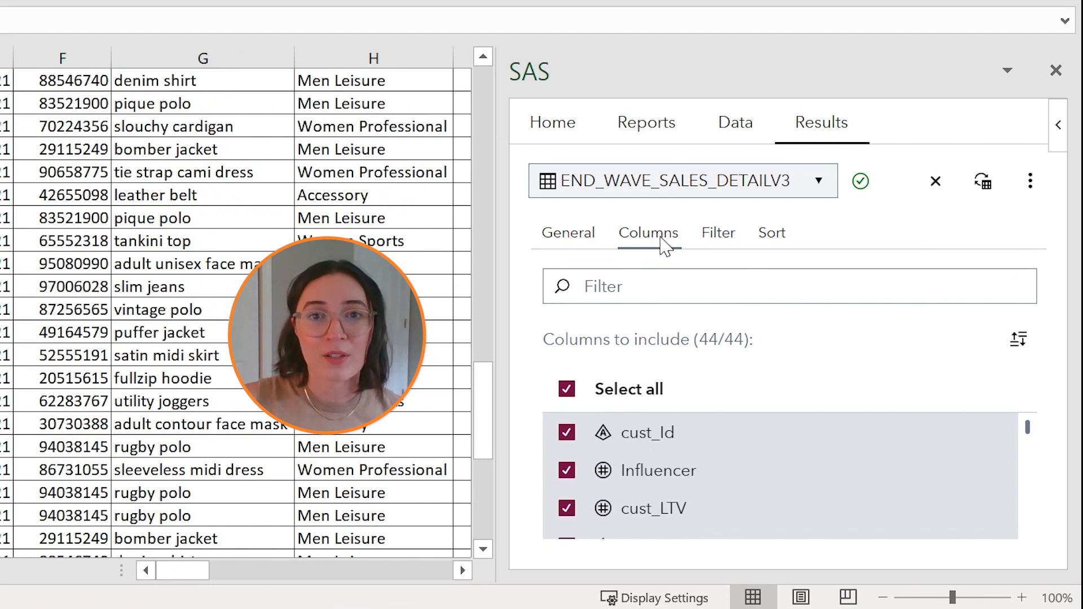
mouse_move(638, 238)
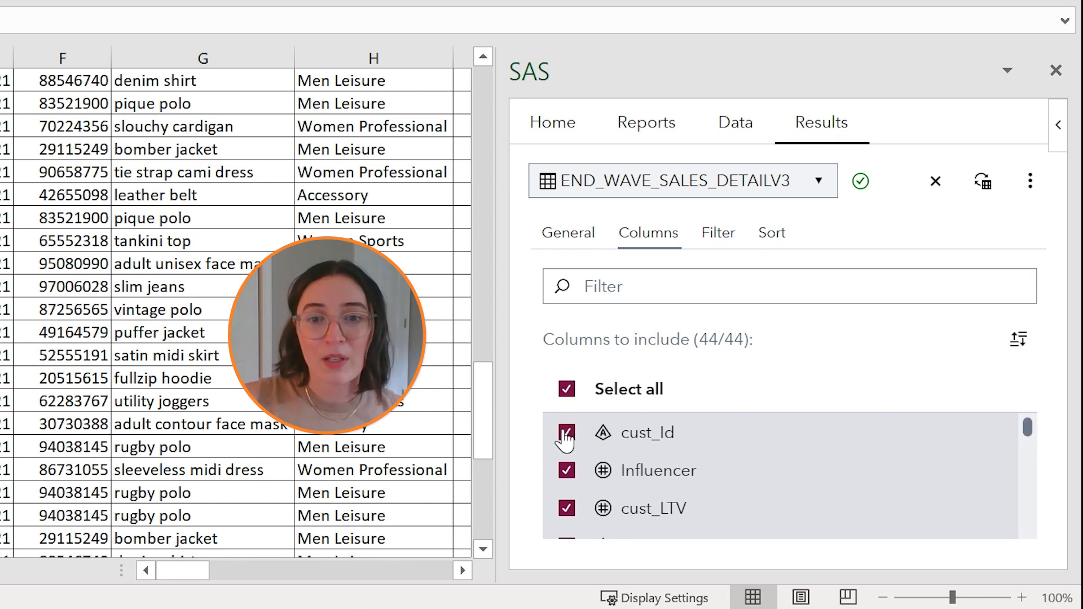
click(565, 432)
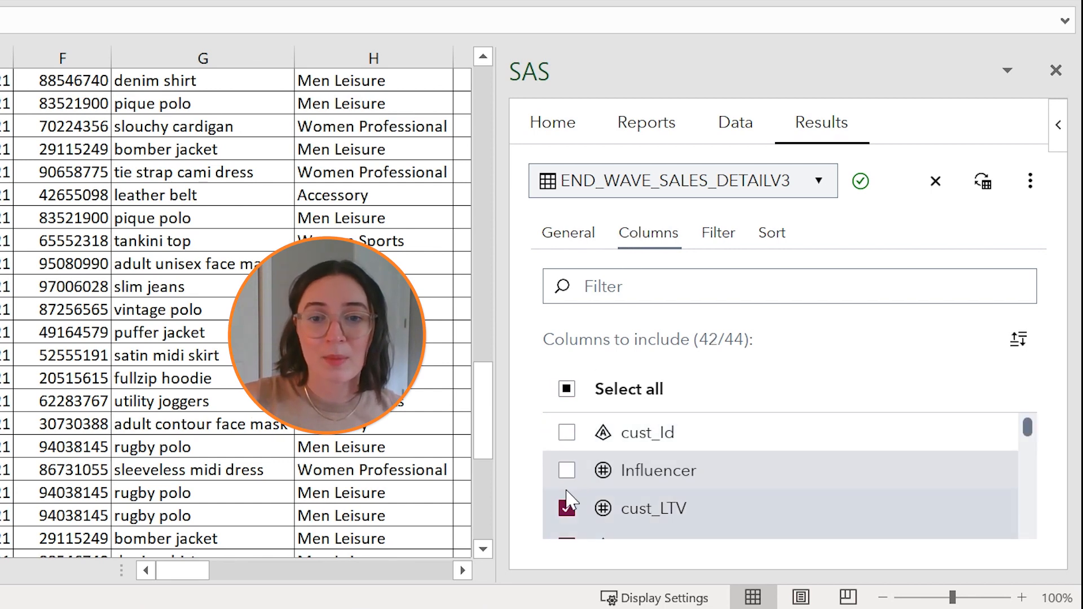
click(565, 509)
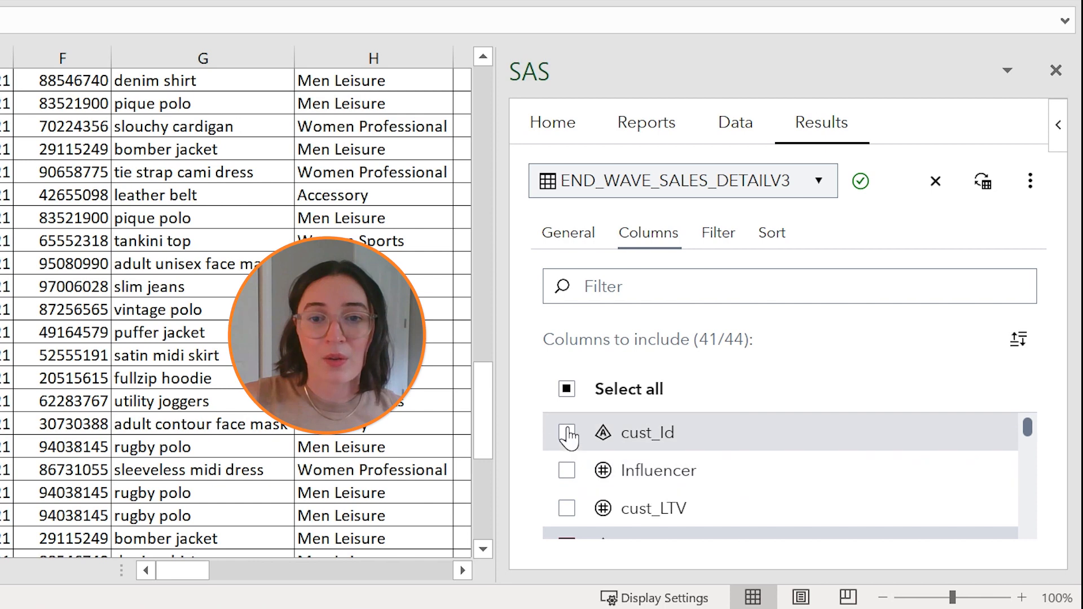
click(565, 432)
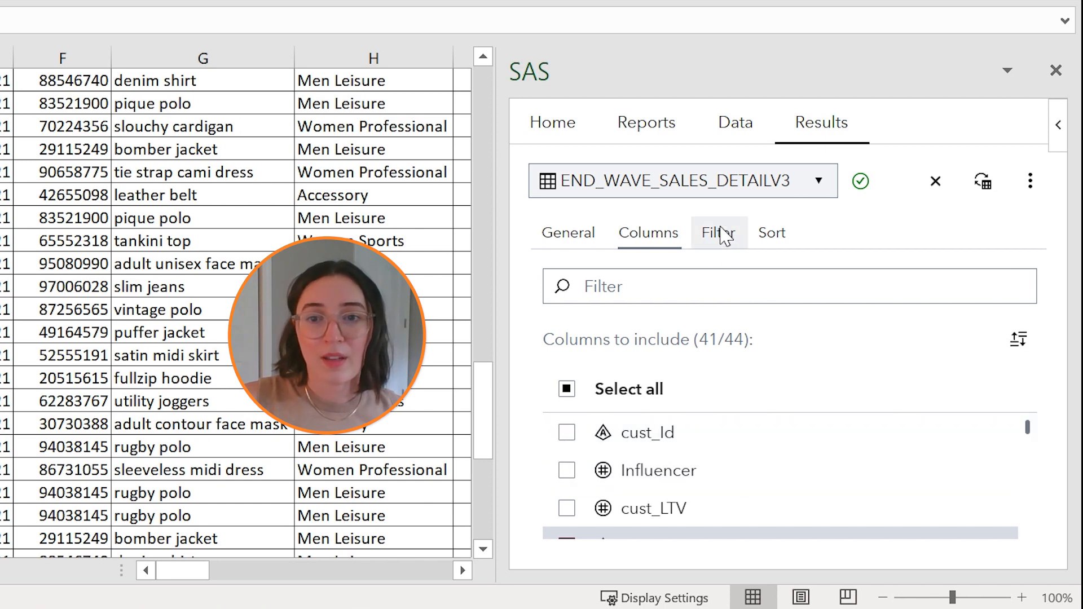
Build a graphical filter keeping rows where product_Category equals 'Women Leisure'
click(718, 233)
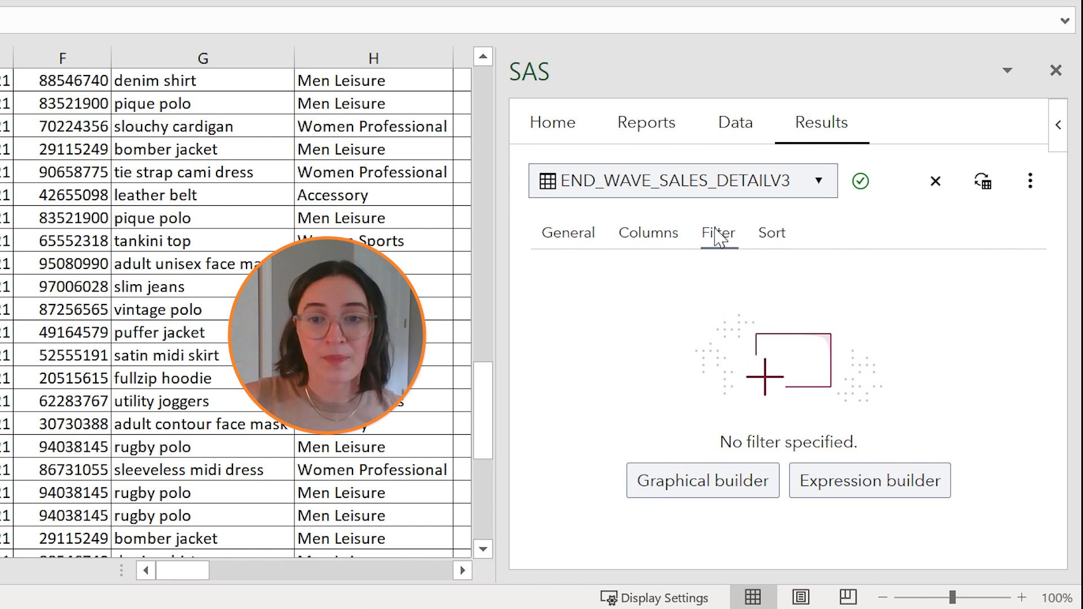
mouse_move(688, 294)
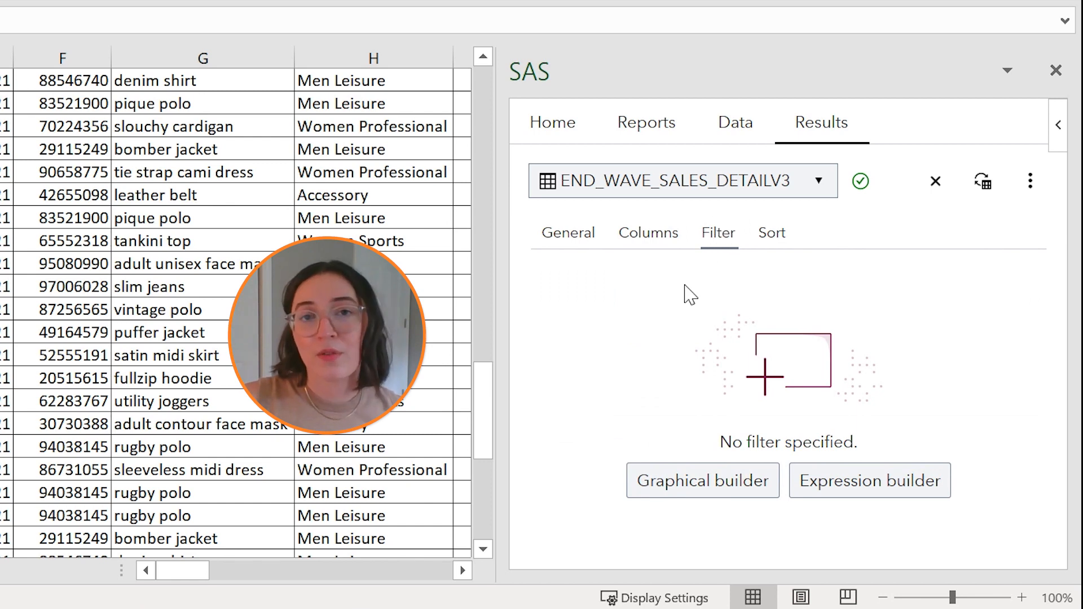
mouse_move(696, 322)
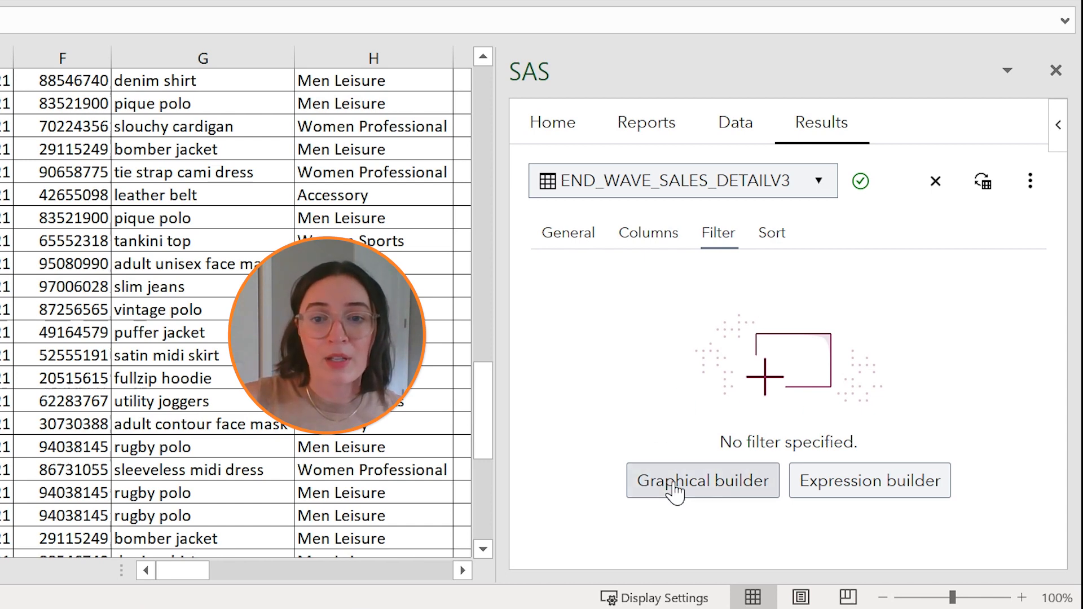
click(701, 480)
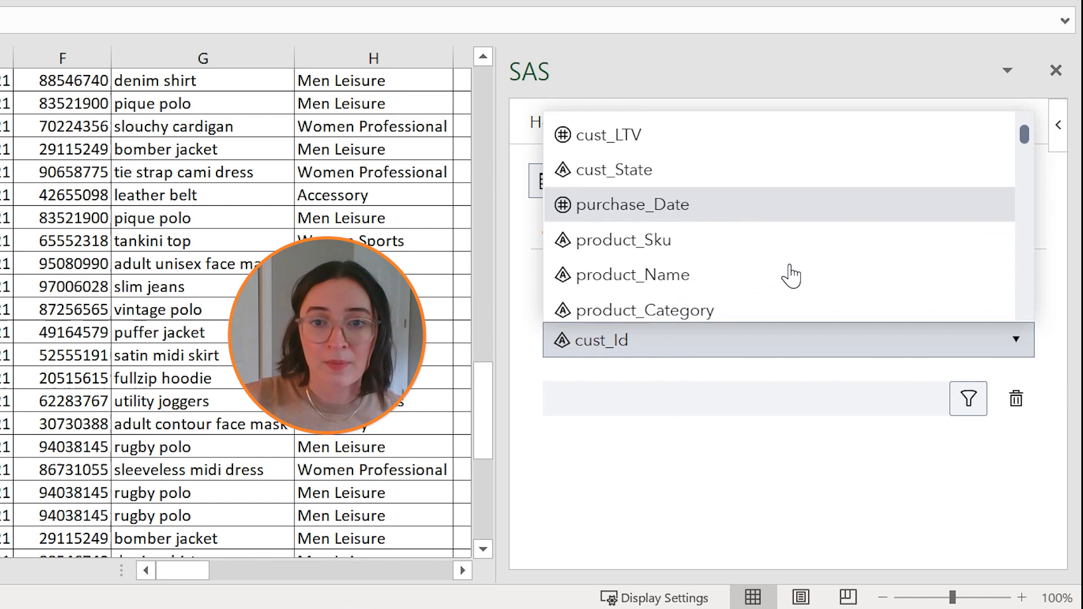
click(644, 310)
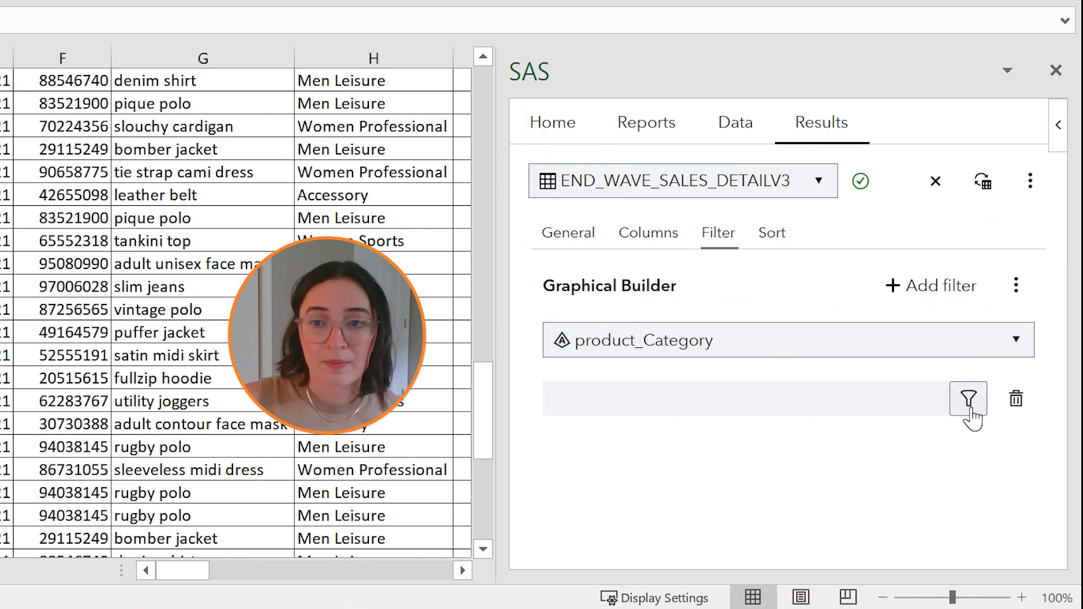
click(967, 399)
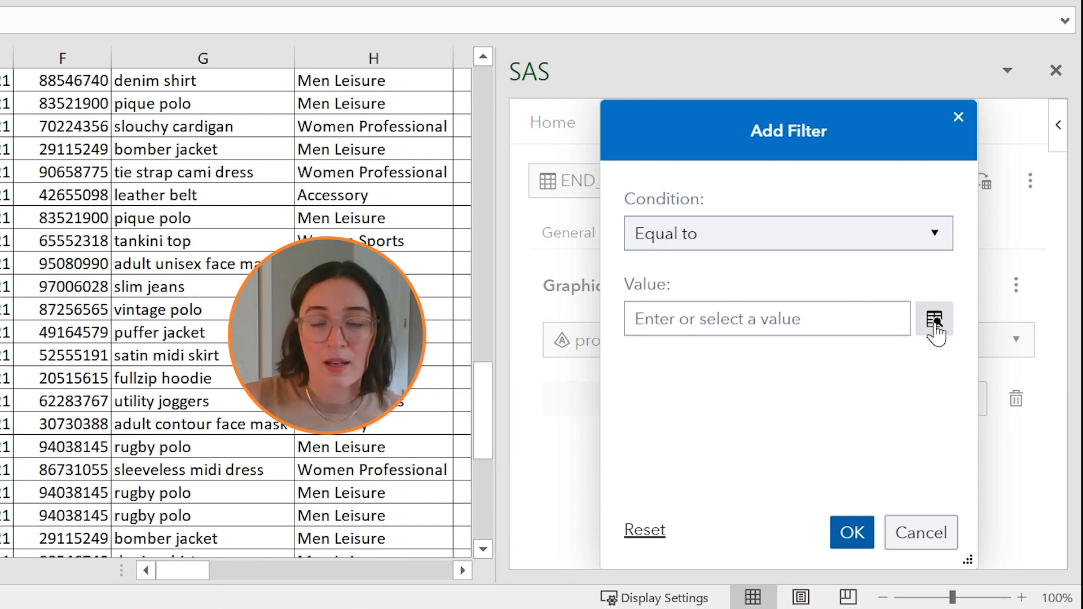
click(934, 319)
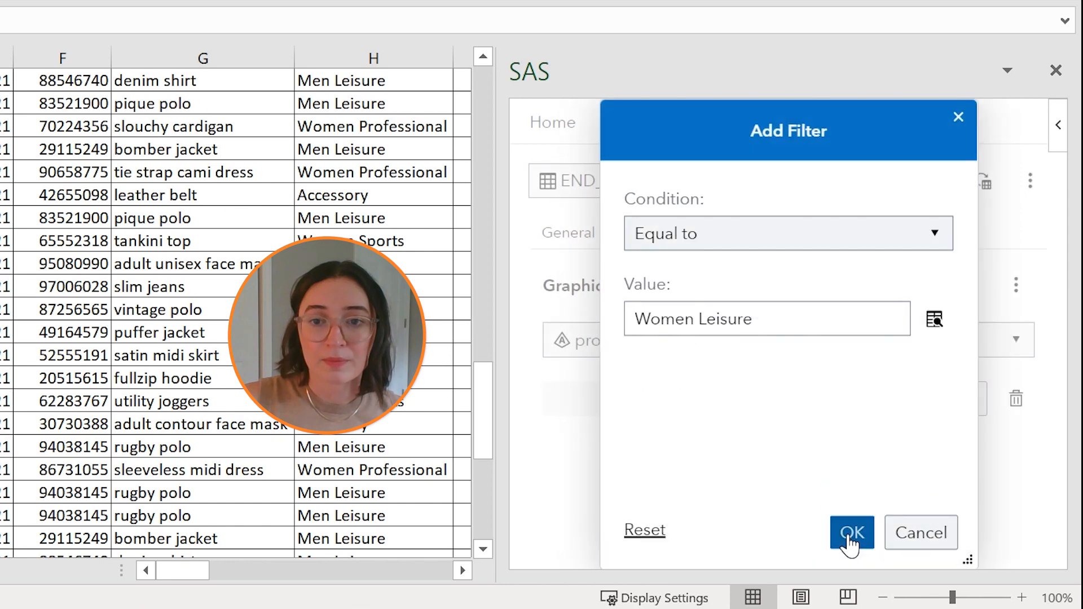
click(850, 532)
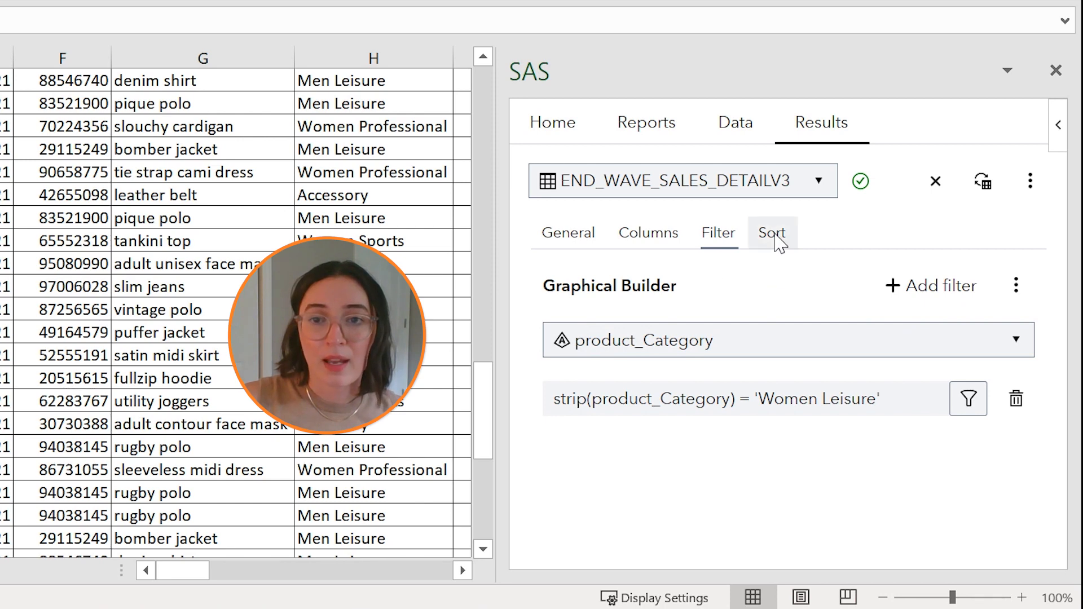
Add a sort rule on the product_Name column
click(771, 232)
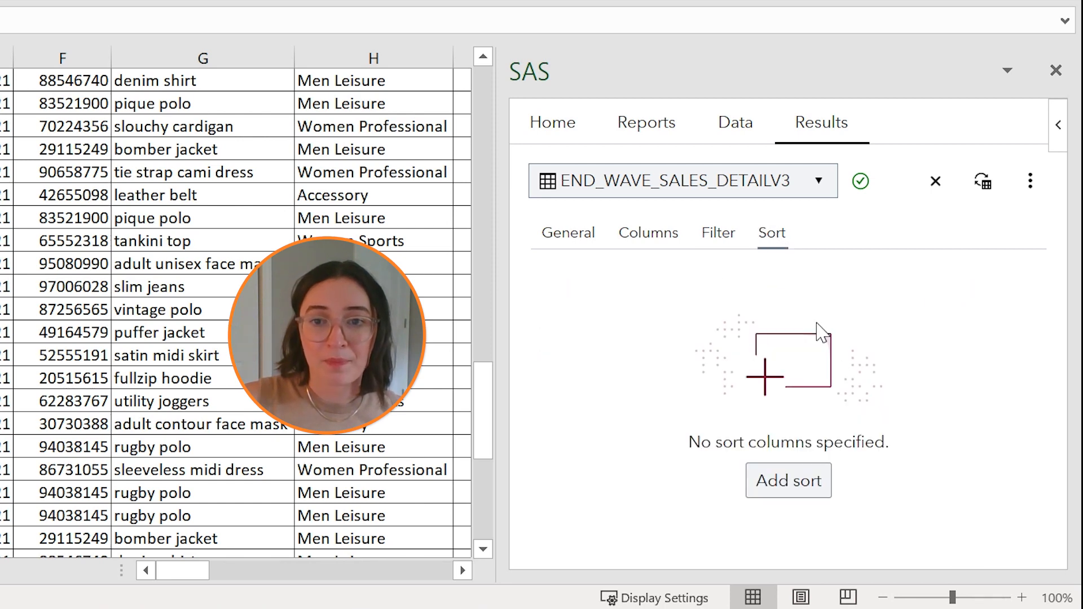
mouse_move(936, 365)
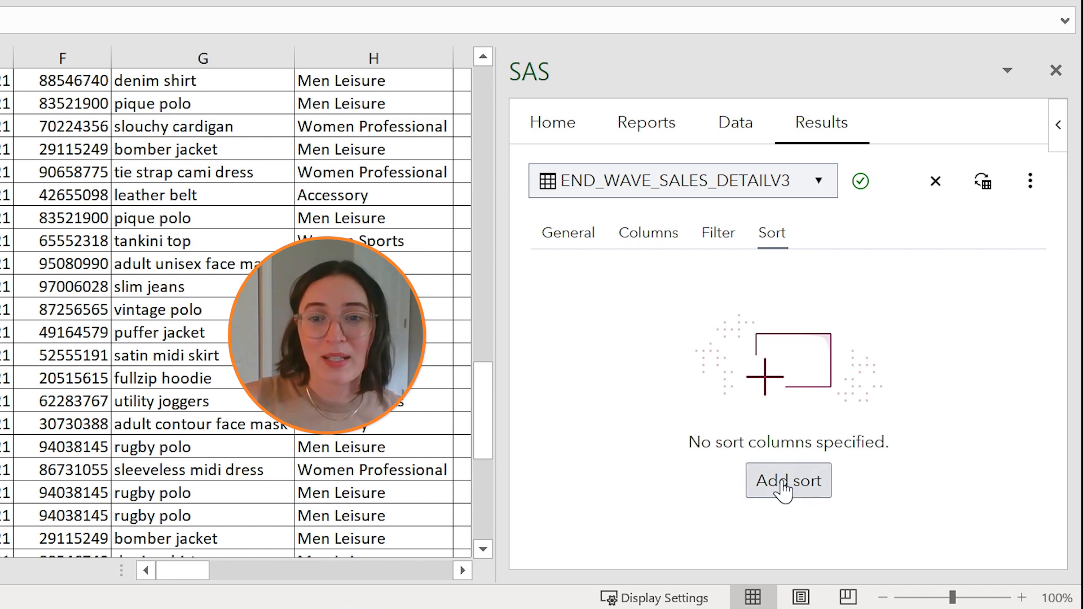
click(787, 480)
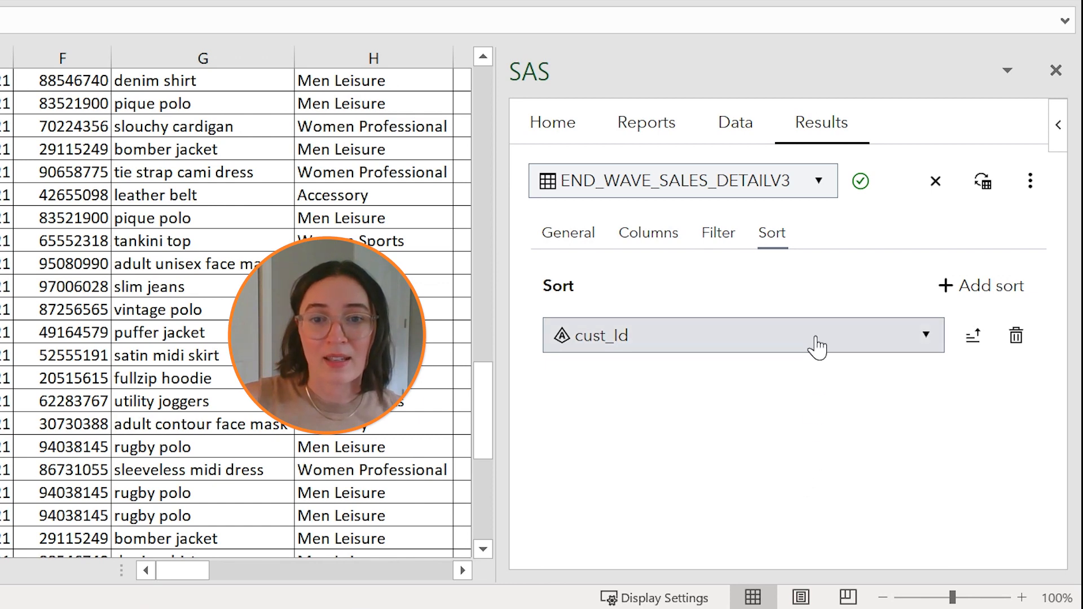
click(924, 335)
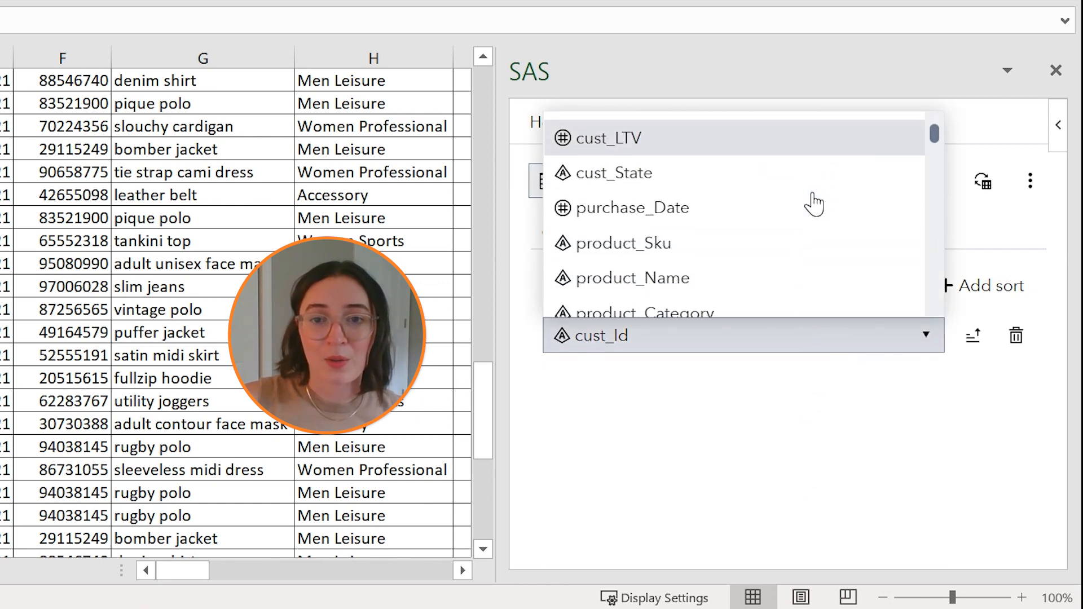
click(631, 277)
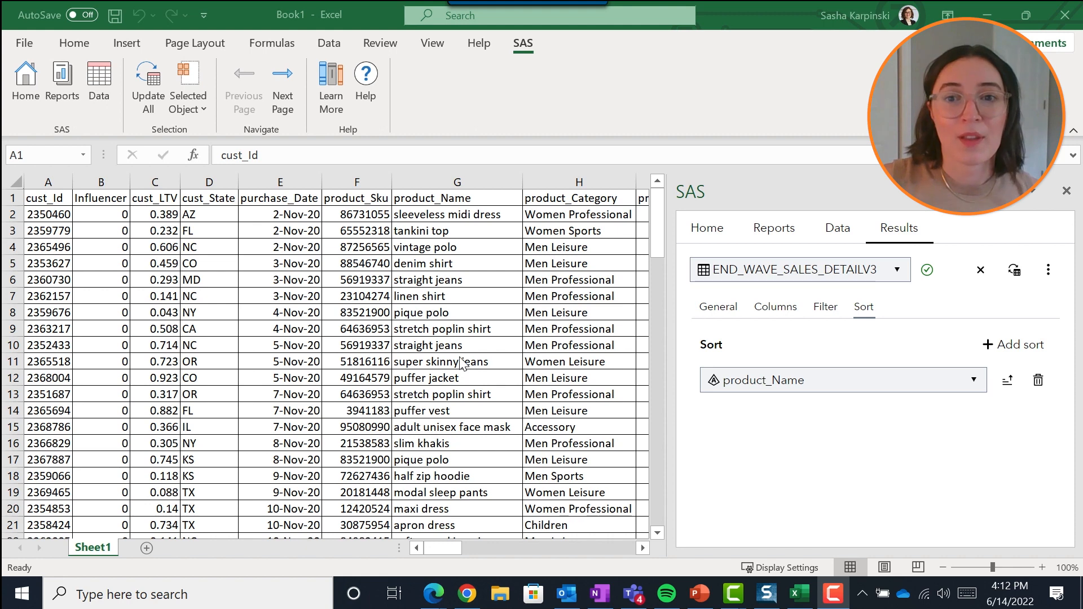
Apply the column, filter and sort settings so the sheet shows sorted Women Leisure rows
click(1014, 270)
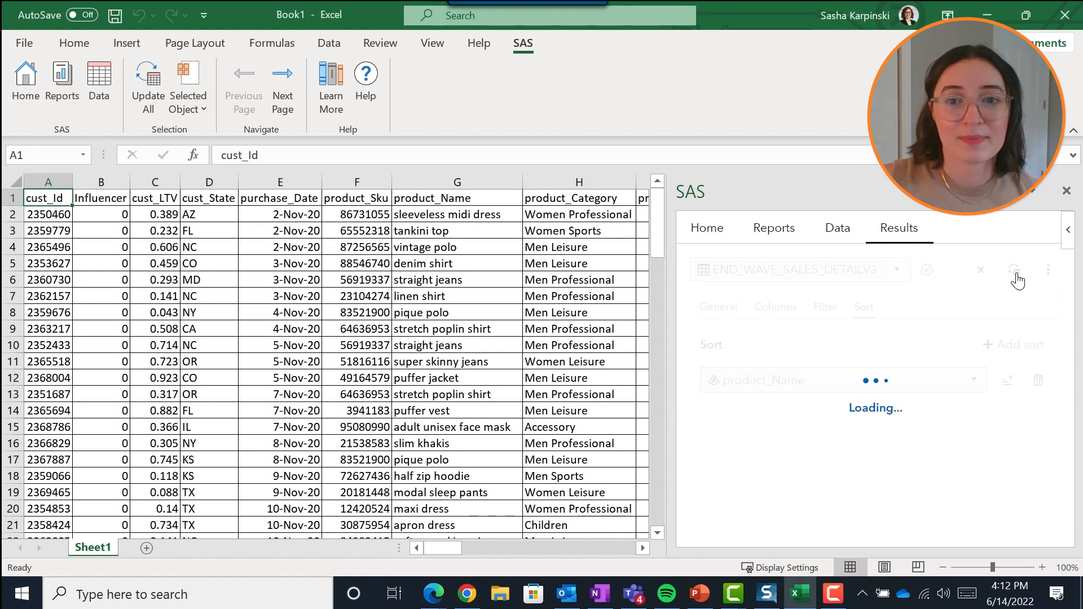
click(1015, 269)
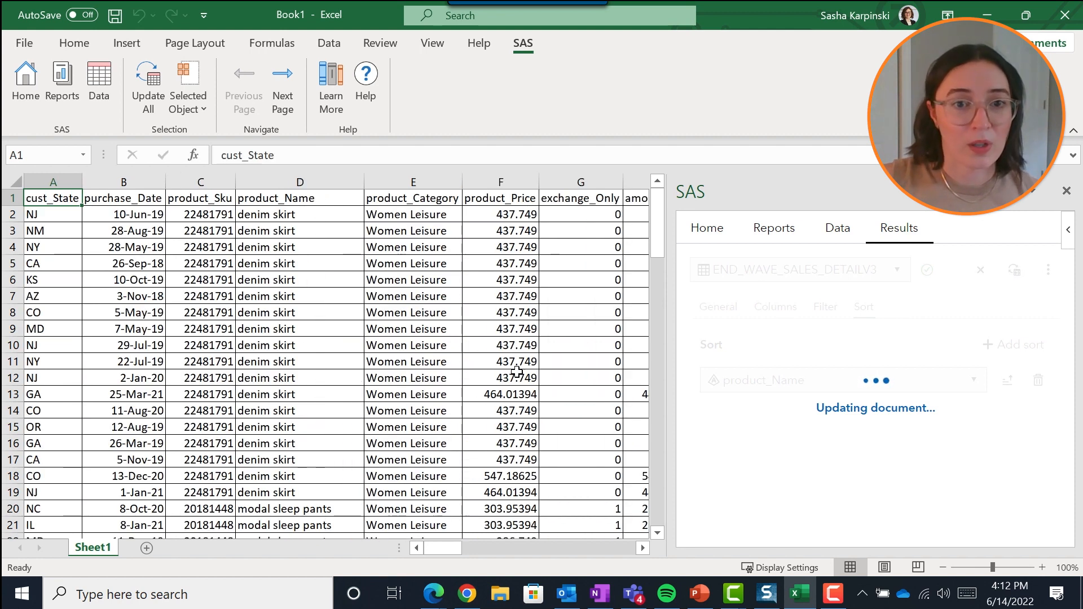
mouse_move(517, 345)
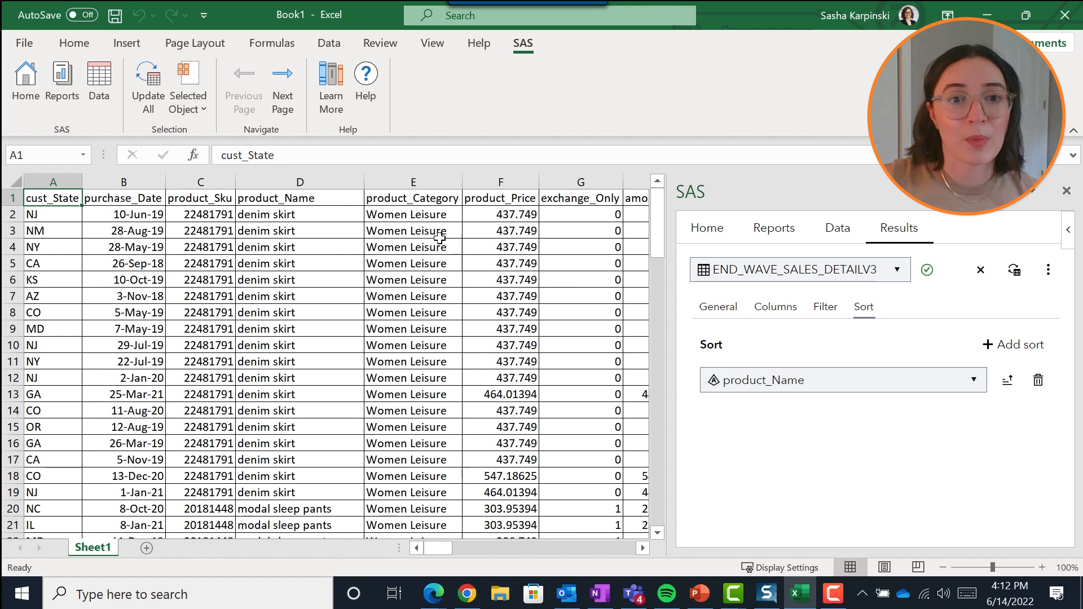
mouse_move(438, 247)
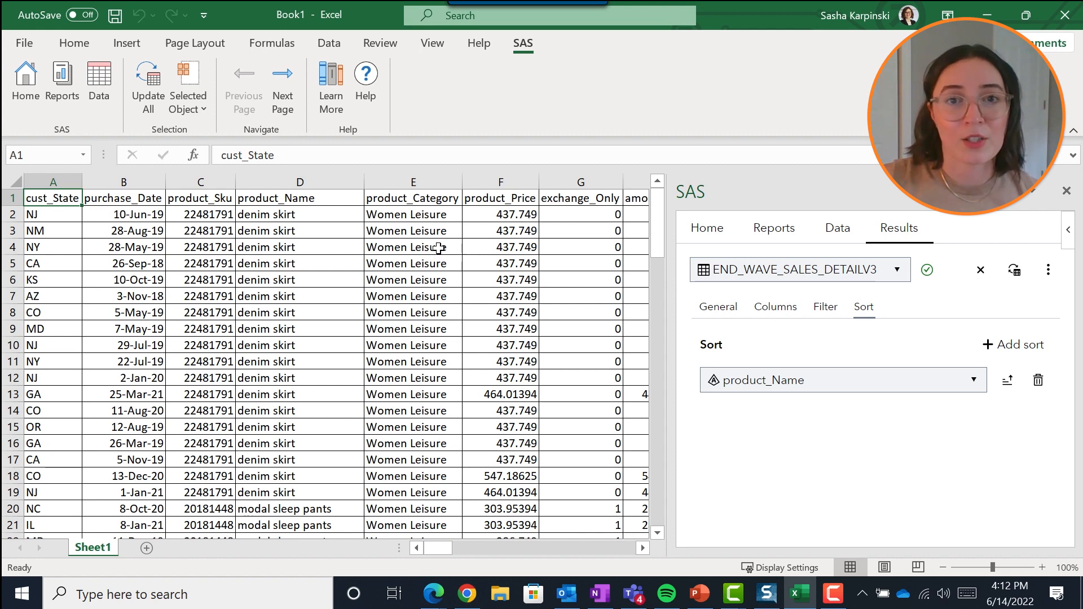
mouse_move(310, 211)
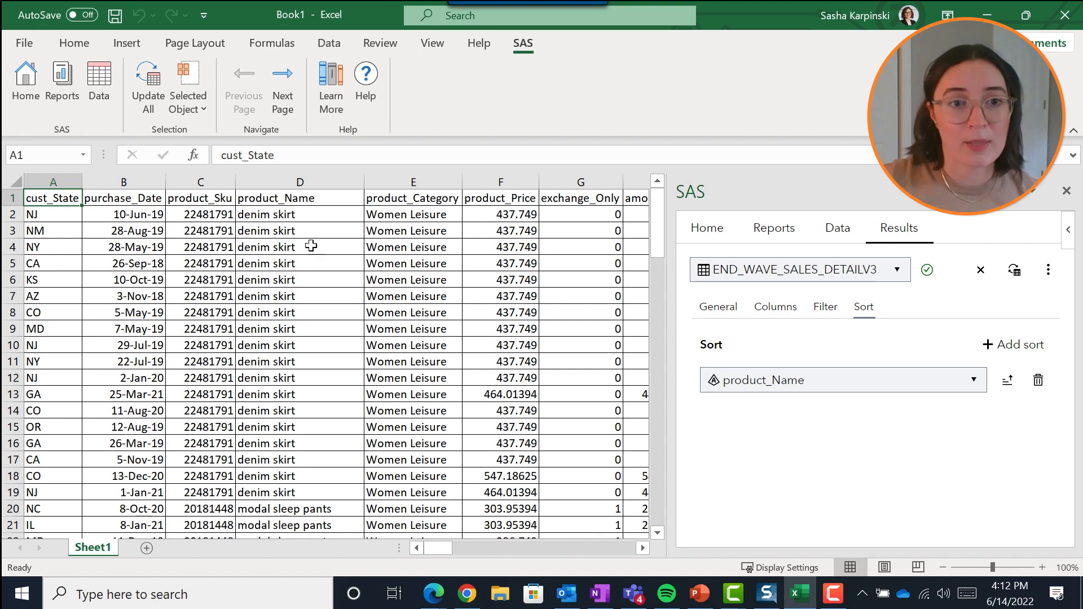
mouse_move(330, 202)
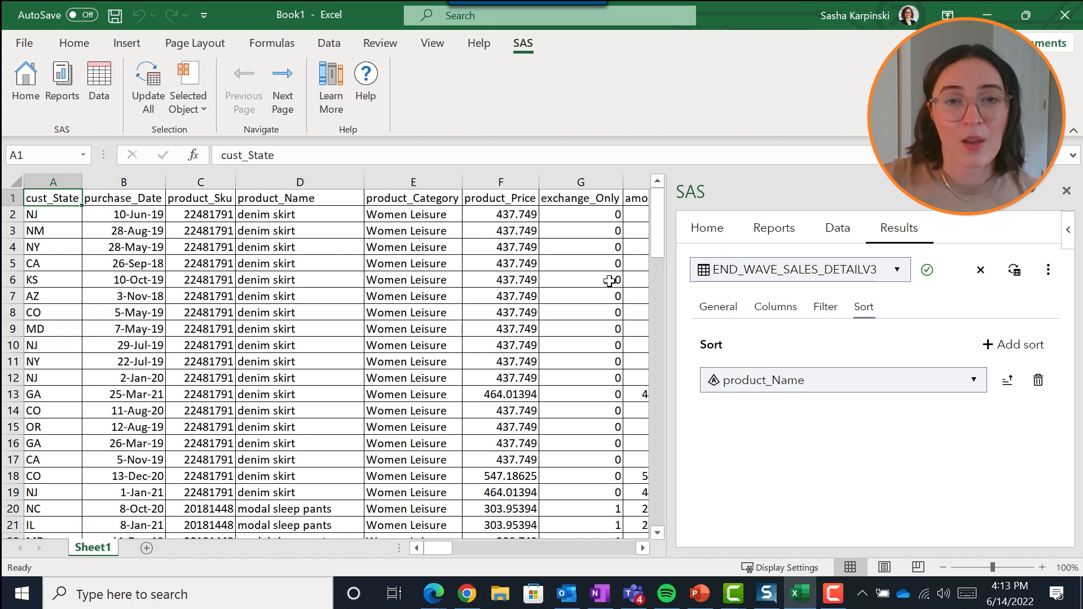
mouse_move(211, 376)
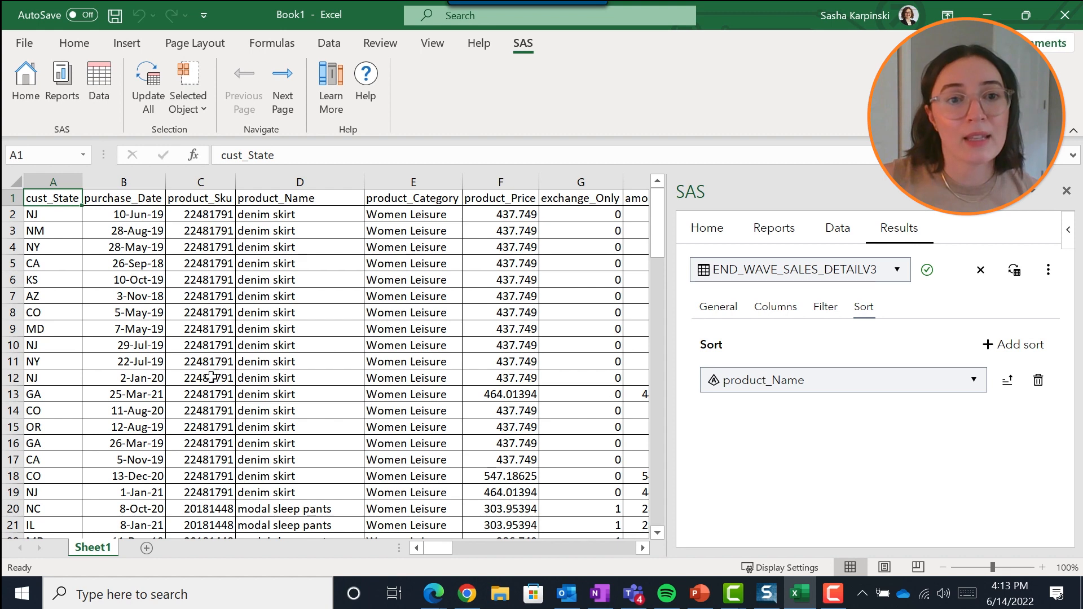